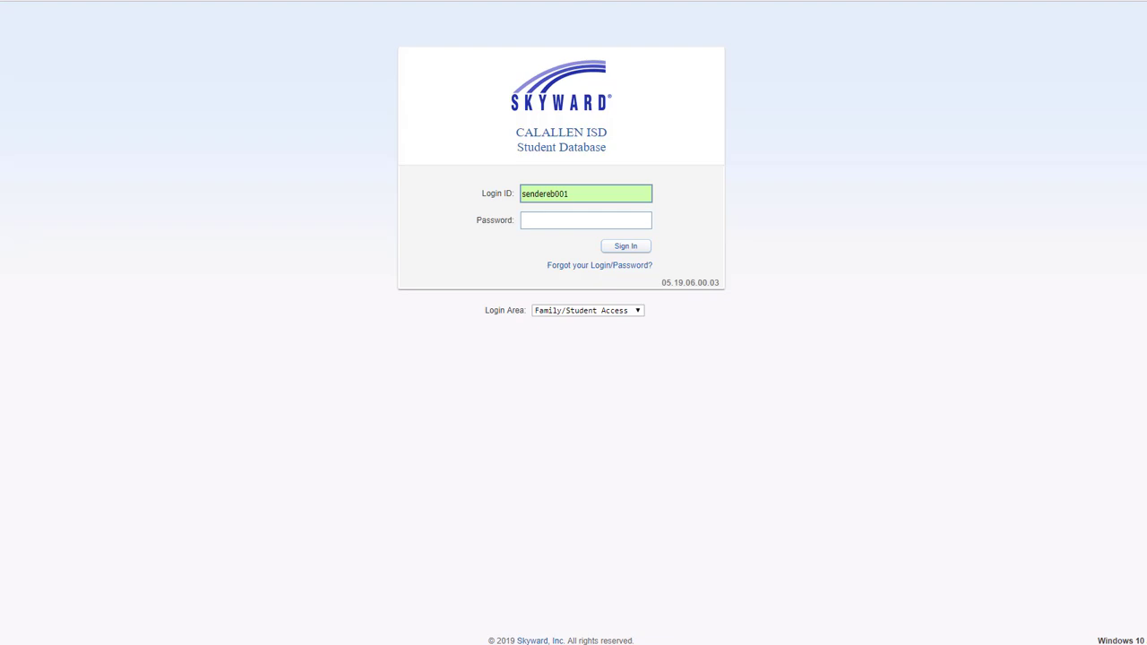
Step: Sign in to Family Access and open the 2019-2020 Student Registration link
{"action": "left_click", "coordinate": [586, 220]}
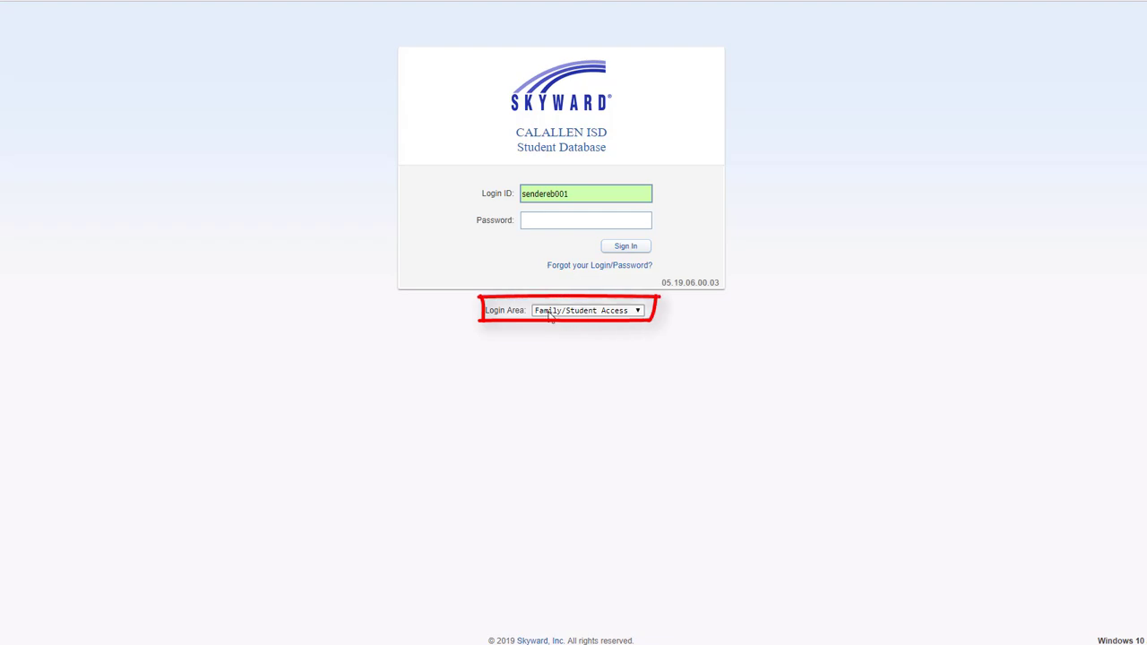
{"action": "mouse_move", "coordinate": [587, 315]}
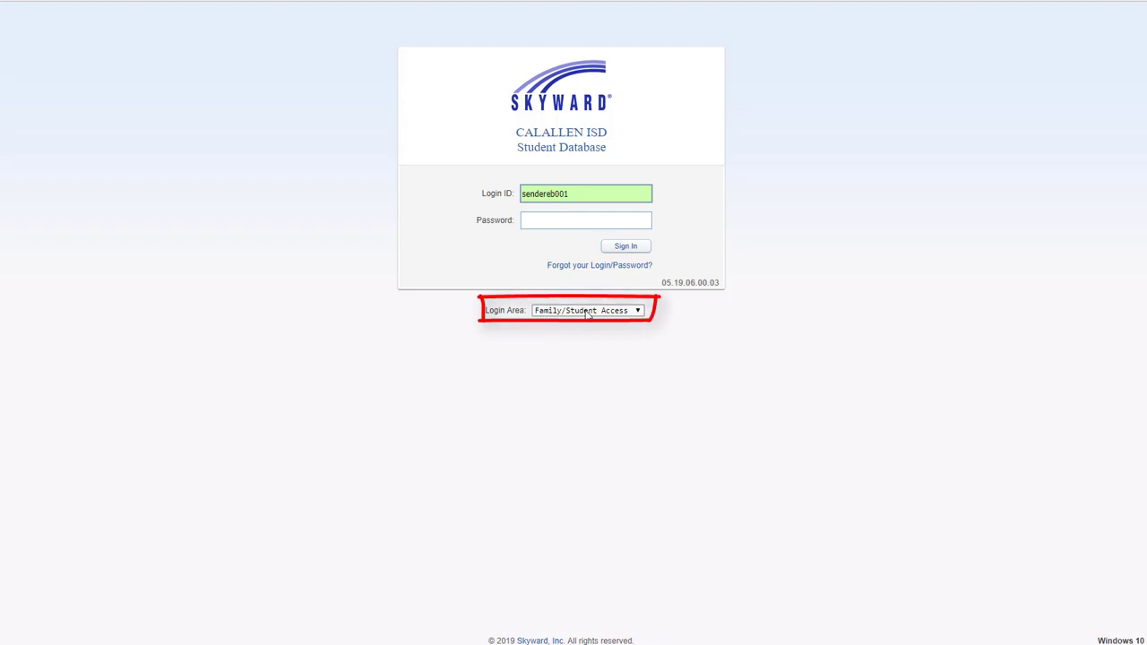
{"action": "mouse_move", "coordinate": [611, 315]}
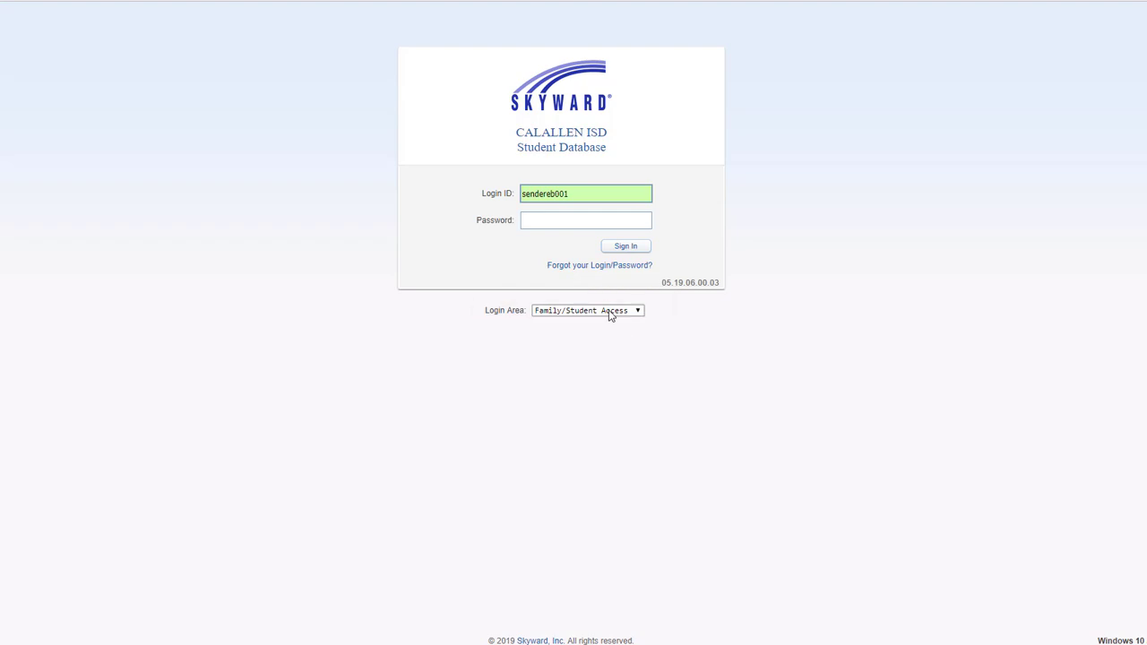
{"action": "left_click", "coordinate": [625, 246]}
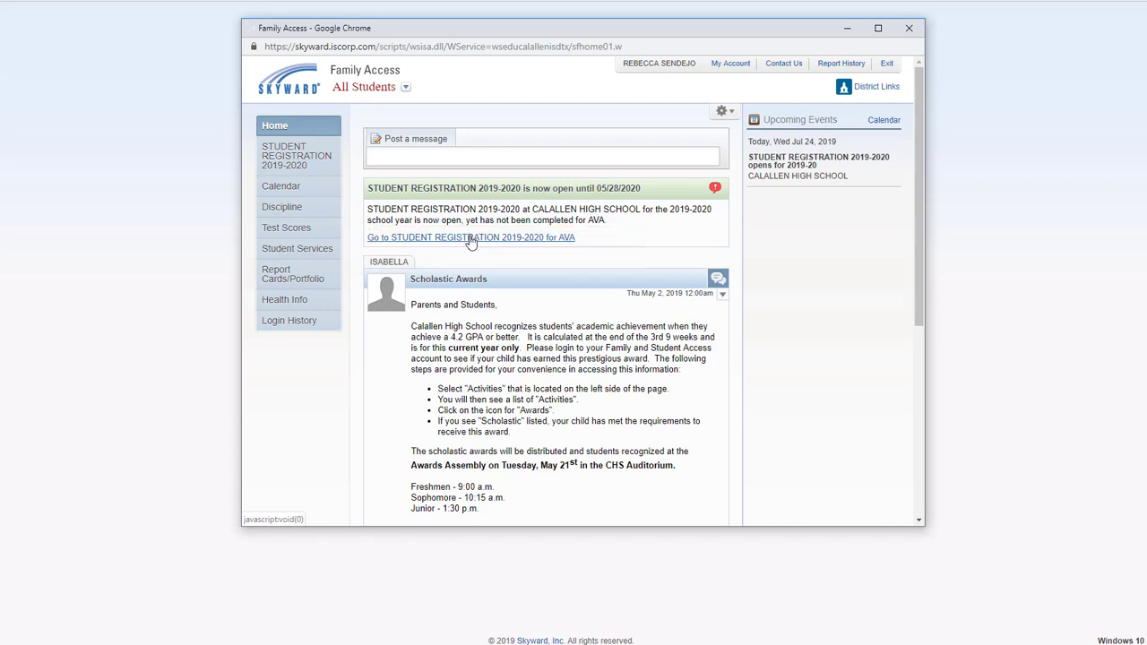
{"action": "left_click", "coordinate": [471, 237]}
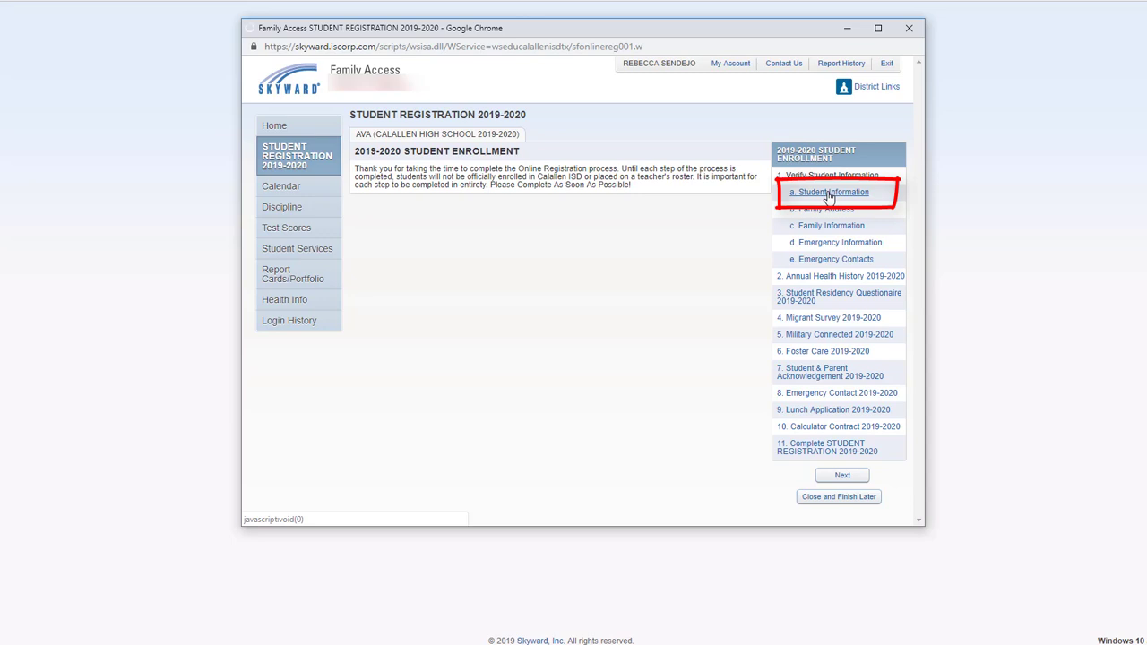
Step: Open Step 1a Student Information and review its details and name-publication choices
{"action": "left_click", "coordinate": [833, 191]}
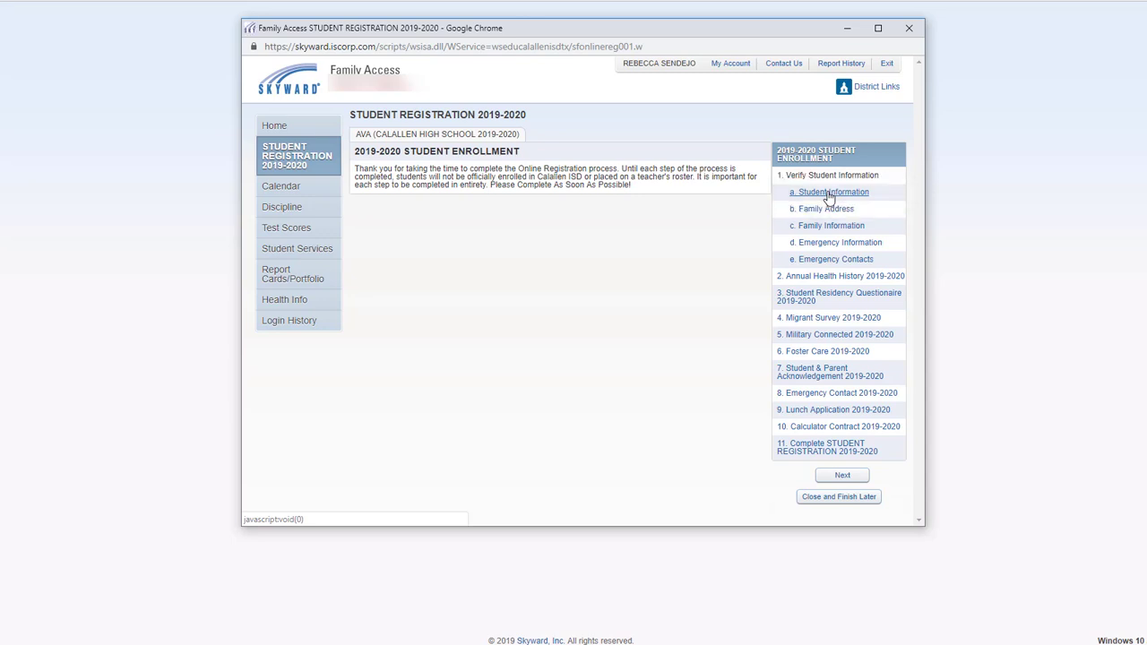
{"action": "left_click", "coordinate": [832, 192]}
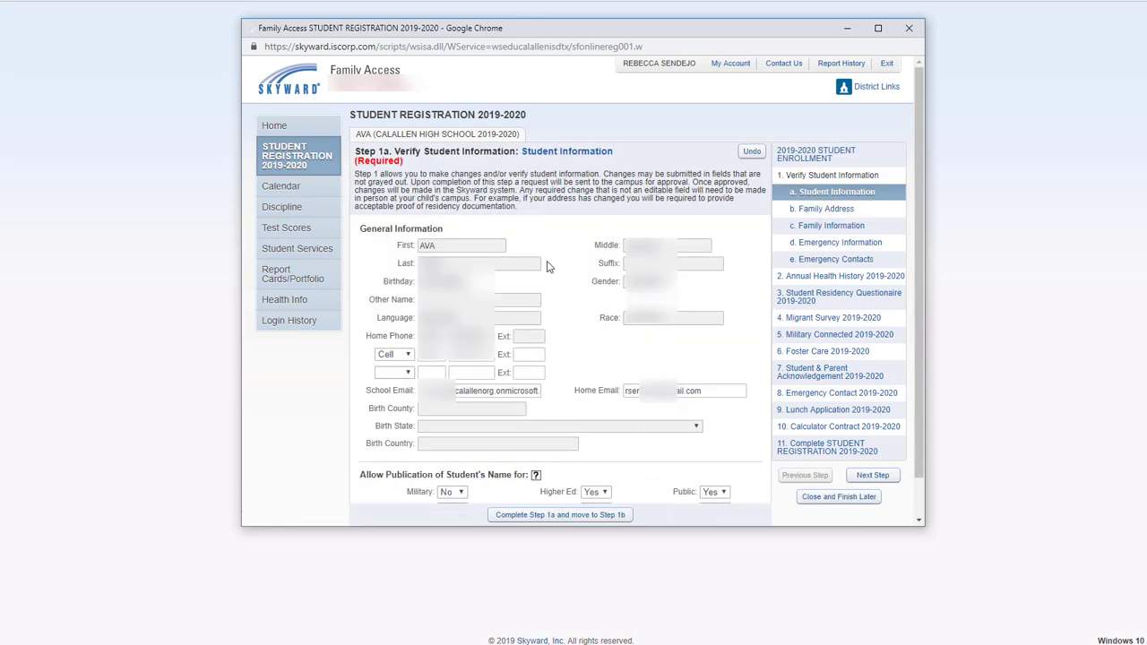
{"action": "mouse_move", "coordinate": [560, 348]}
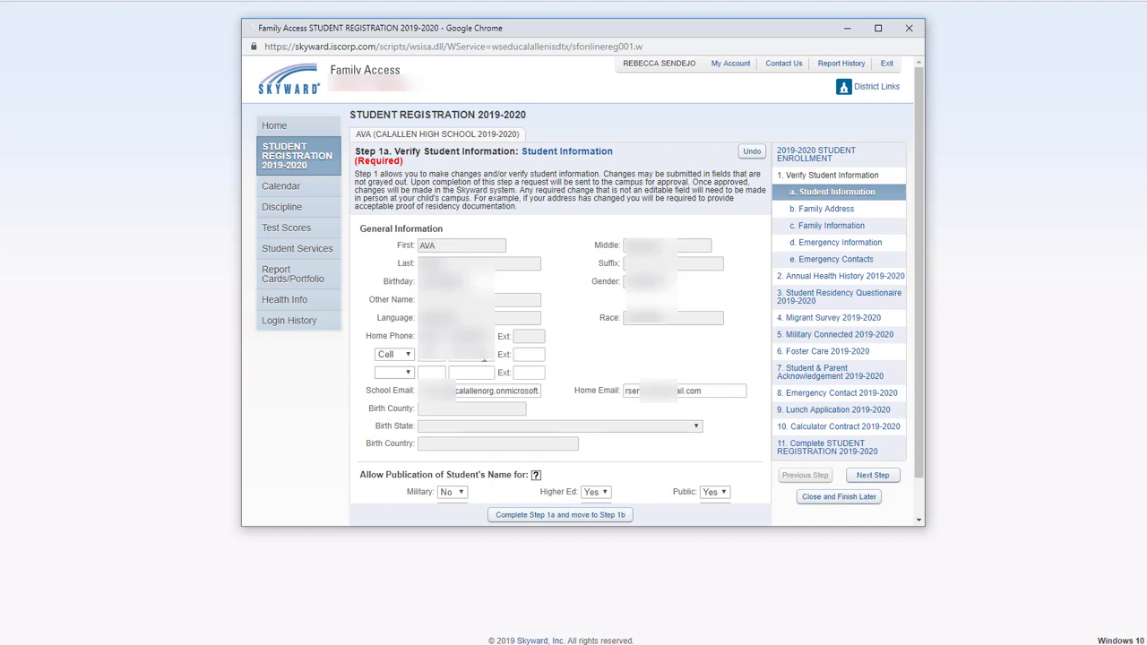
{"action": "left_click_drag", "start_coordinate": [282, 361], "coordinate": [312, 361]}
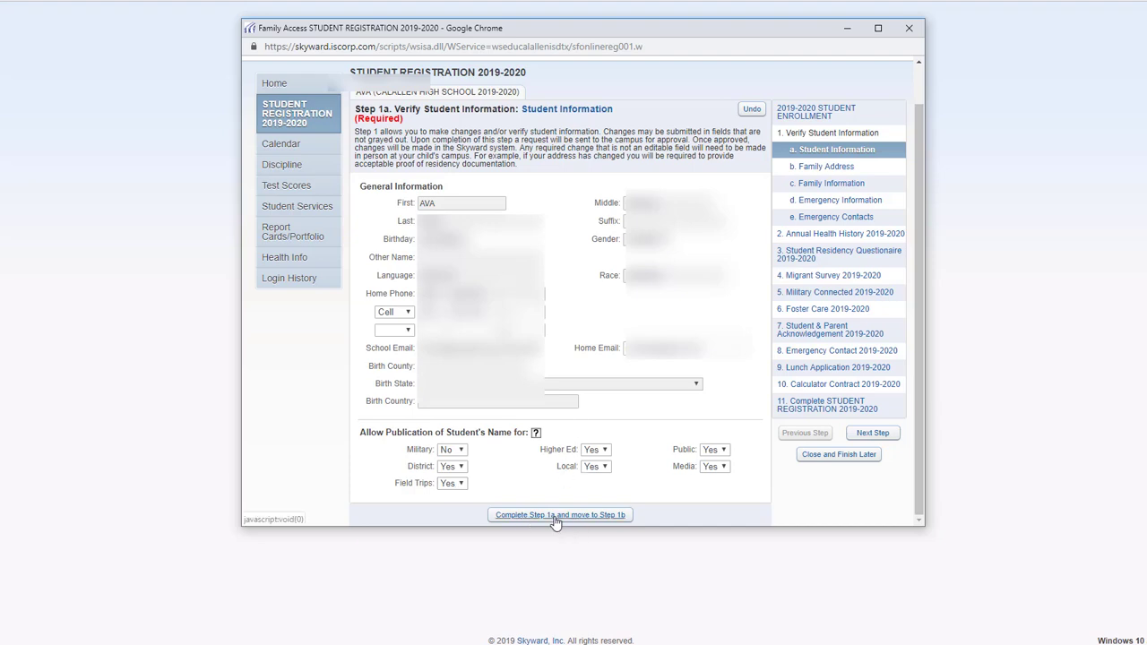
{"action": "mouse_move", "coordinate": [590, 522]}
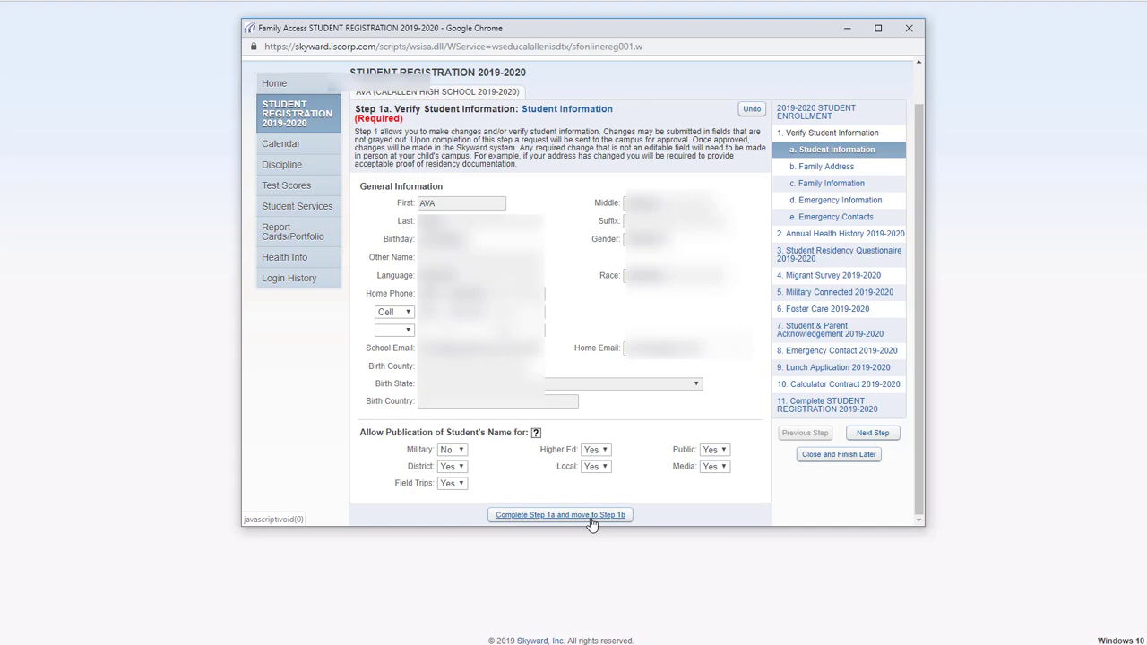
Step: Mark Steps 1a and 1b complete to reach the Family Information form
{"action": "left_click", "coordinate": [559, 514]}
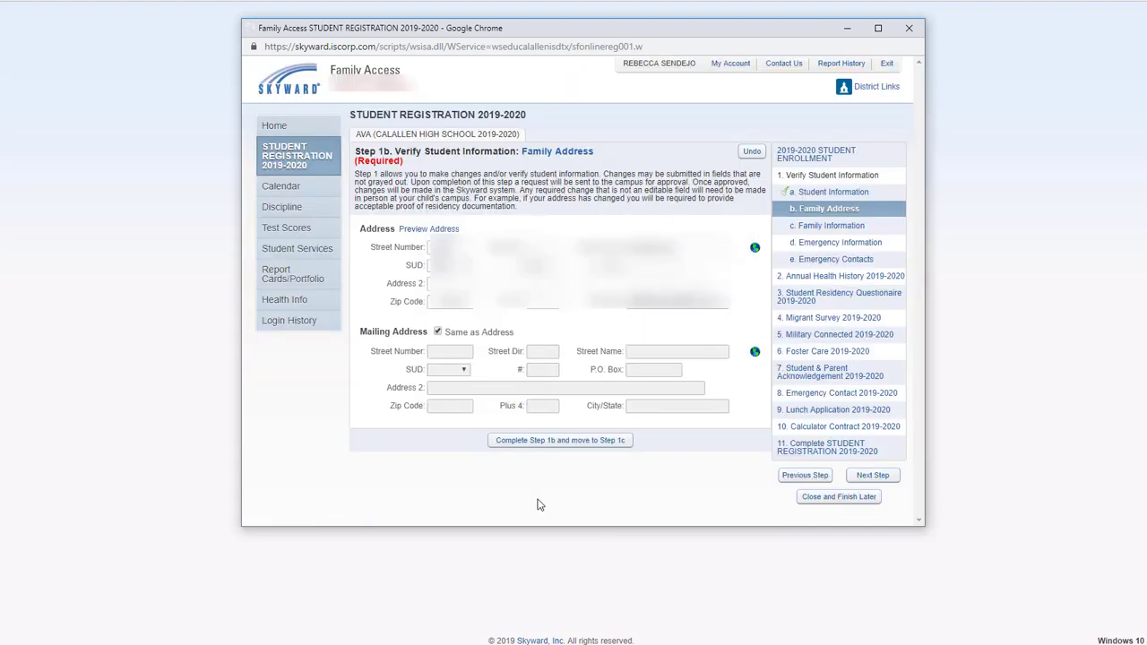
{"action": "mouse_move", "coordinate": [571, 473]}
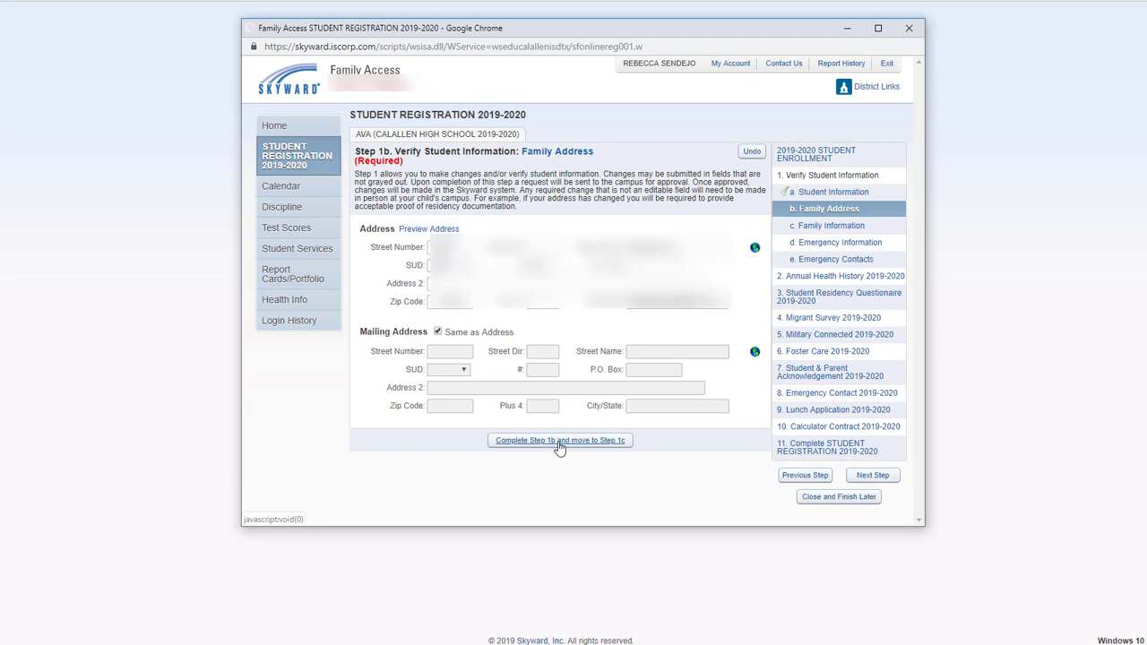
{"action": "left_click", "coordinate": [559, 440]}
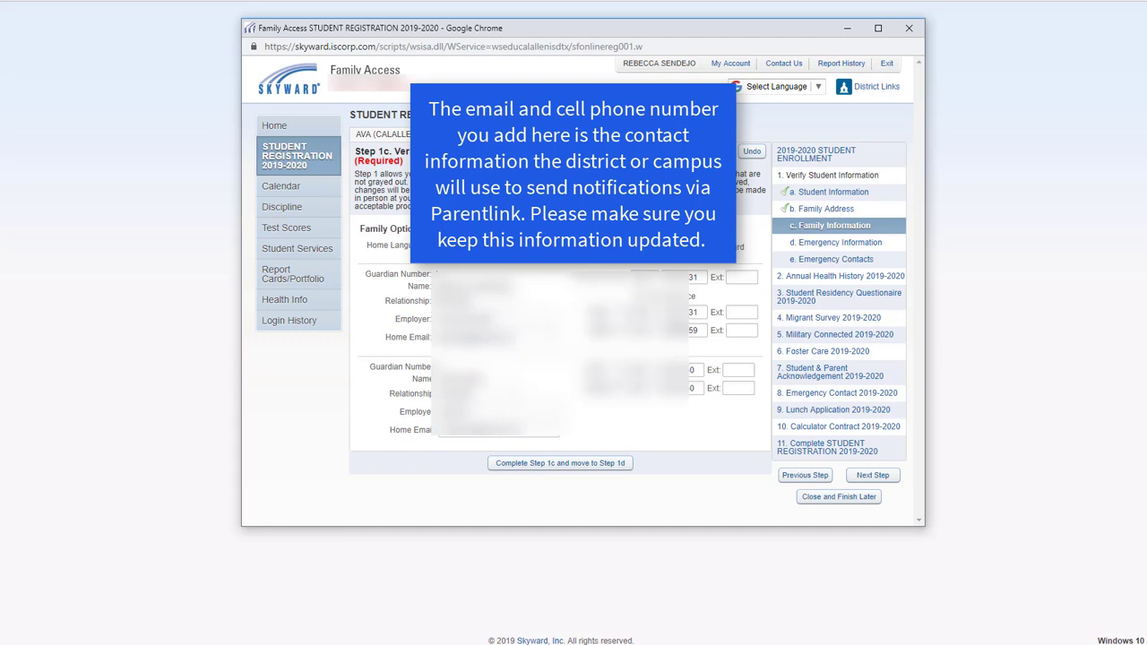
Step: Complete Step 1c Family Information and move on toward Emergency Contacts
{"action": "left_click", "coordinate": [560, 462]}
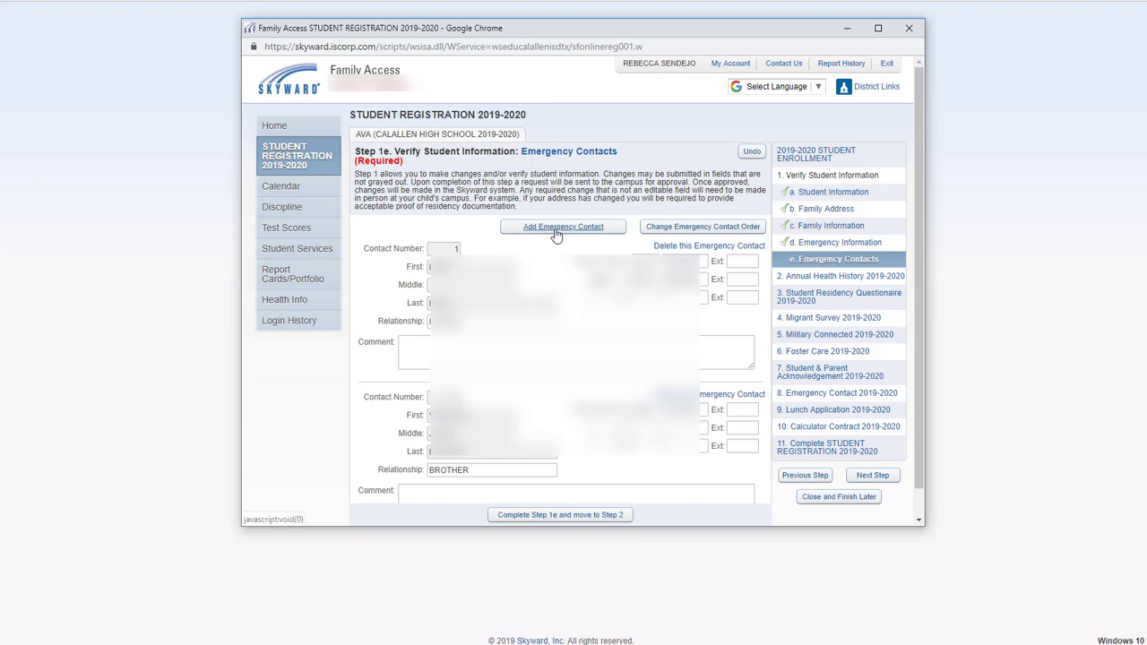
{"action": "mouse_move", "coordinate": [701, 226]}
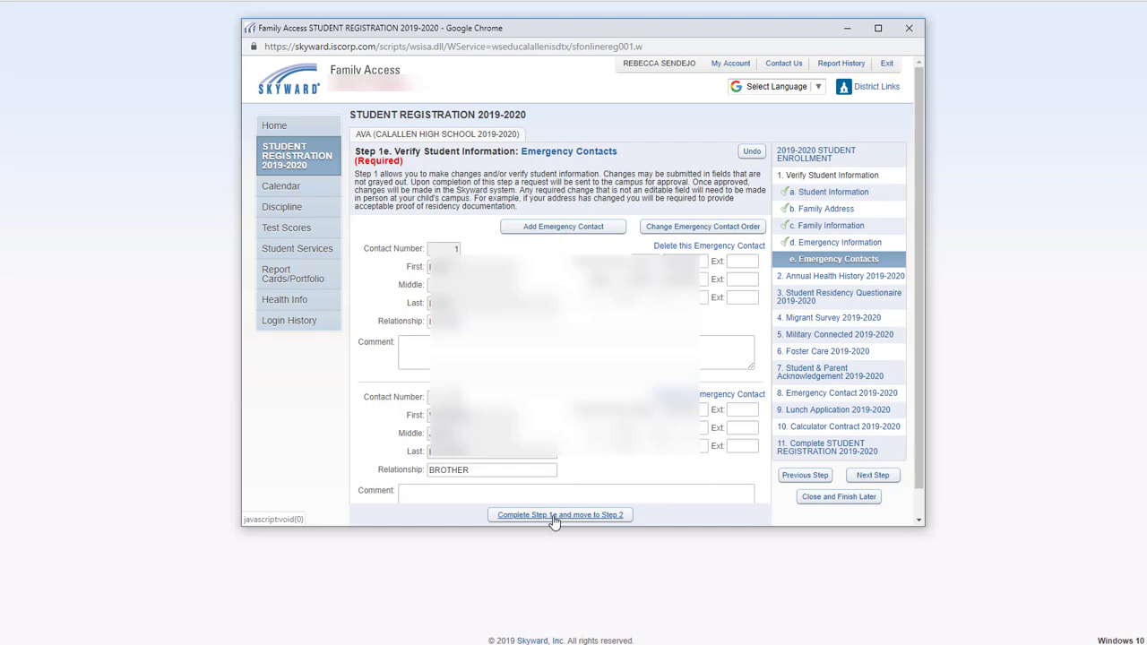
{"action": "left_click", "coordinate": [560, 515]}
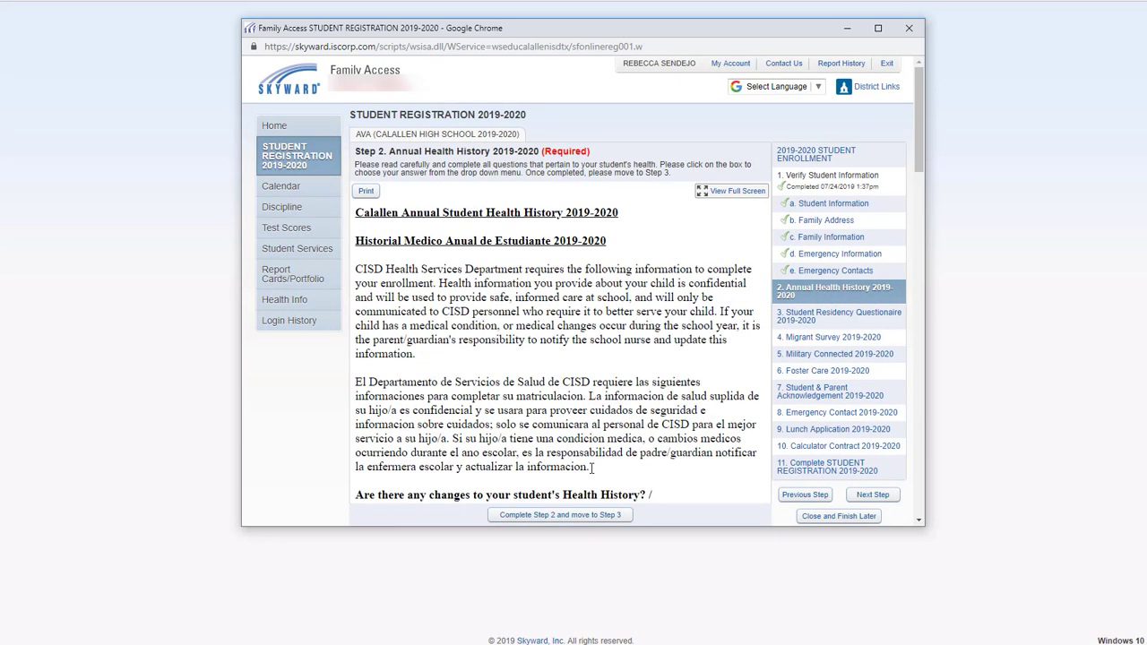
{"action": "scroll", "scroll_direction": "down", "scroll_amount": 3}
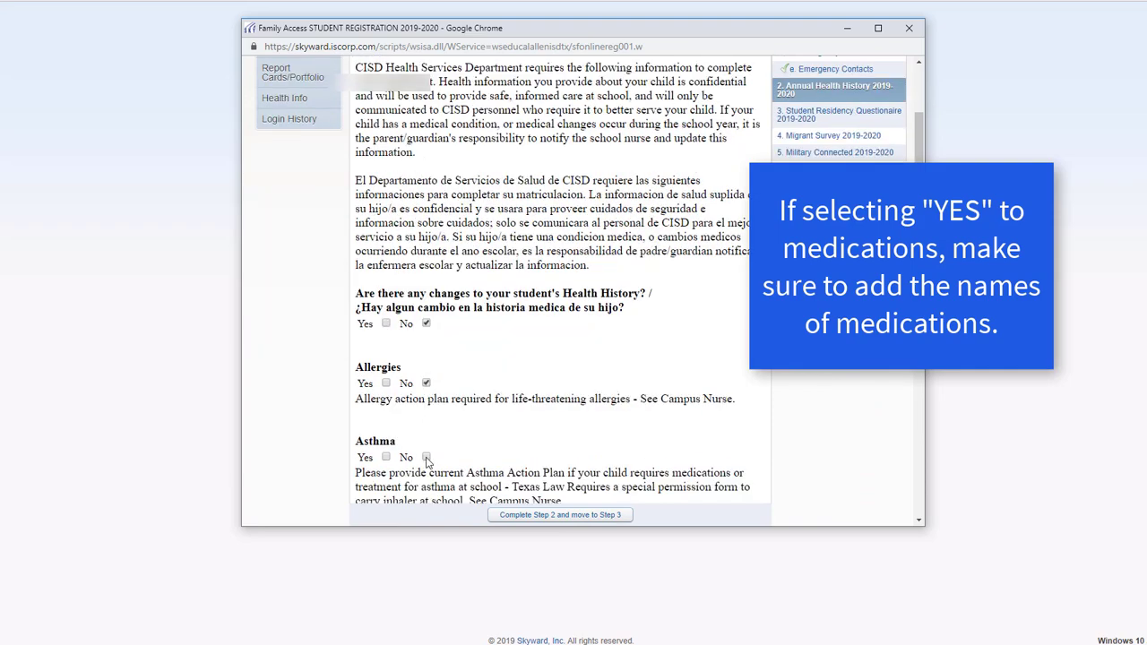
{"action": "scroll", "scroll_direction": "down", "scroll_amount": 3}
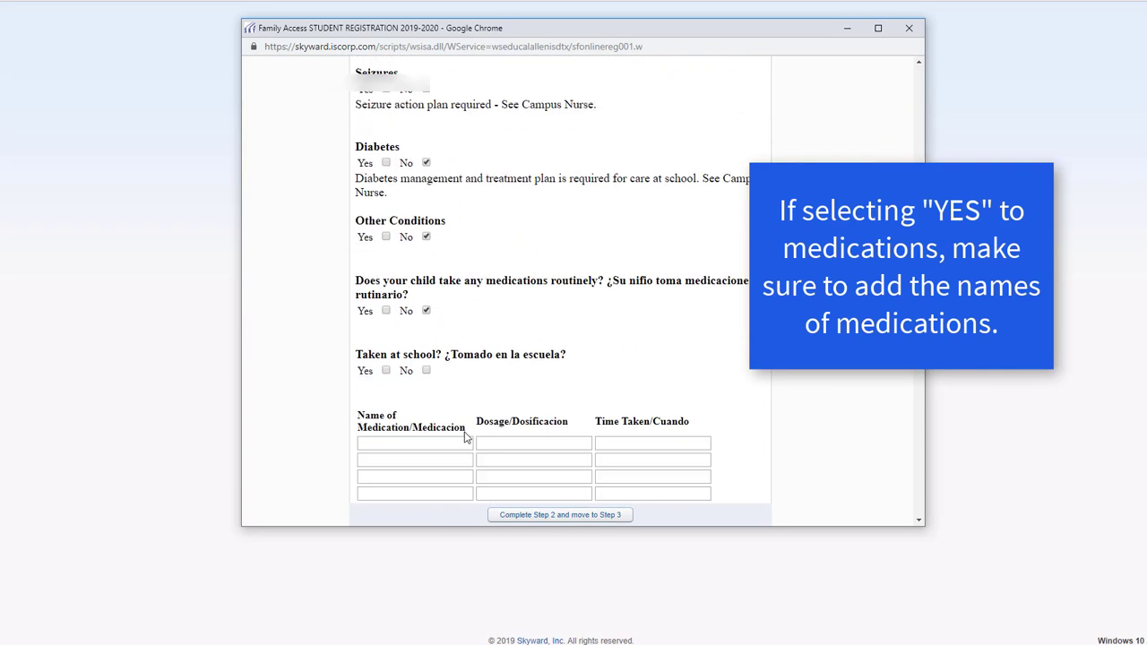
{"action": "scroll", "scroll_direction": "down", "scroll_amount": 3}
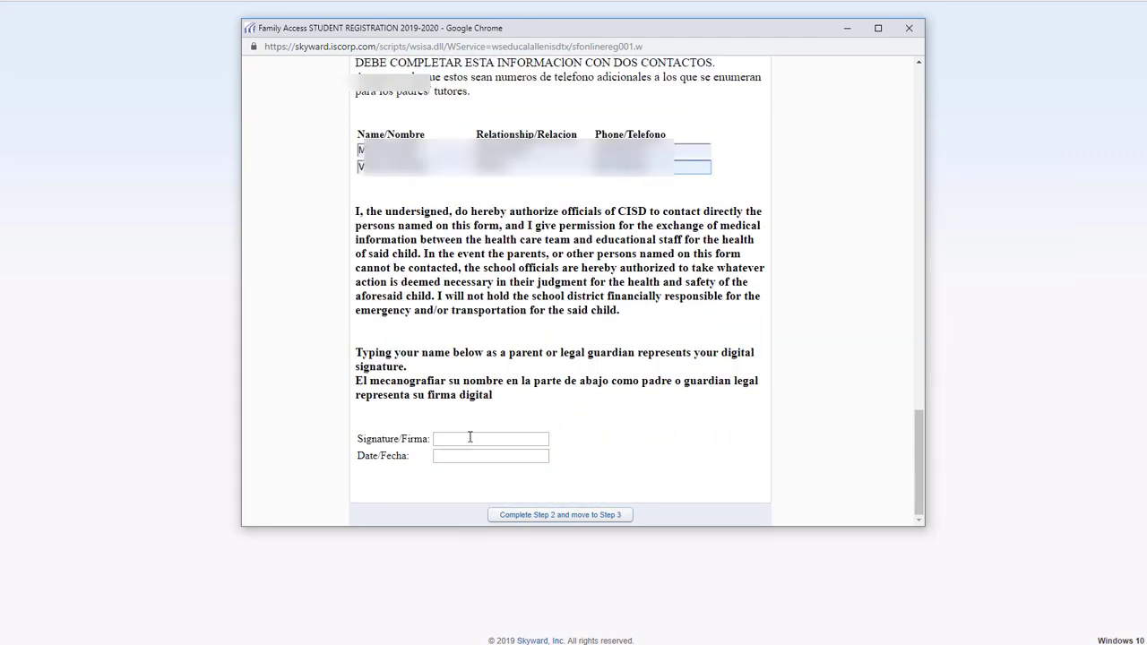
{"action": "type", "text": "Rebecca Sendejo"}
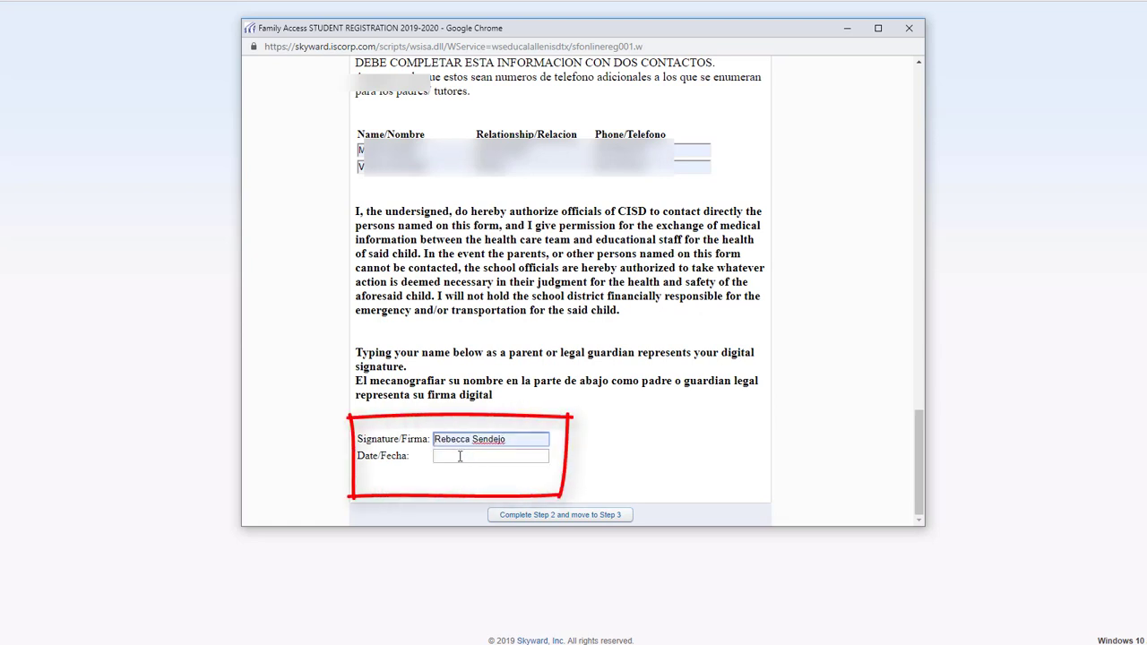
{"action": "left_click", "coordinate": [491, 456]}
{"action": "type", "text": "07/24/2019"}
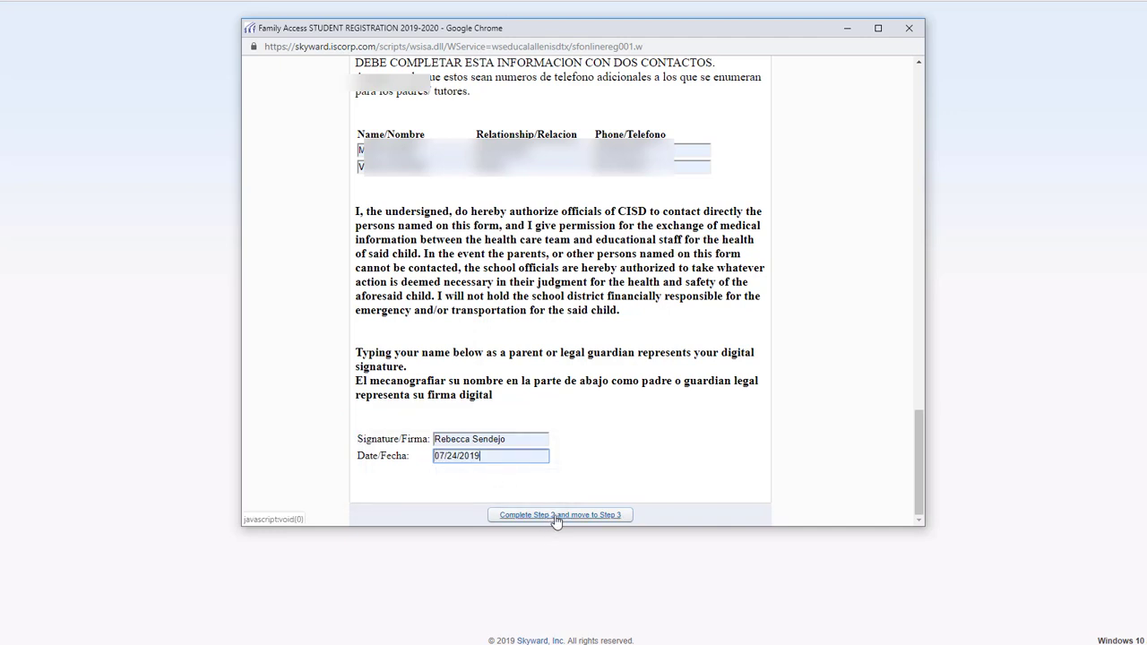
{"action": "left_click", "coordinate": [559, 514]}
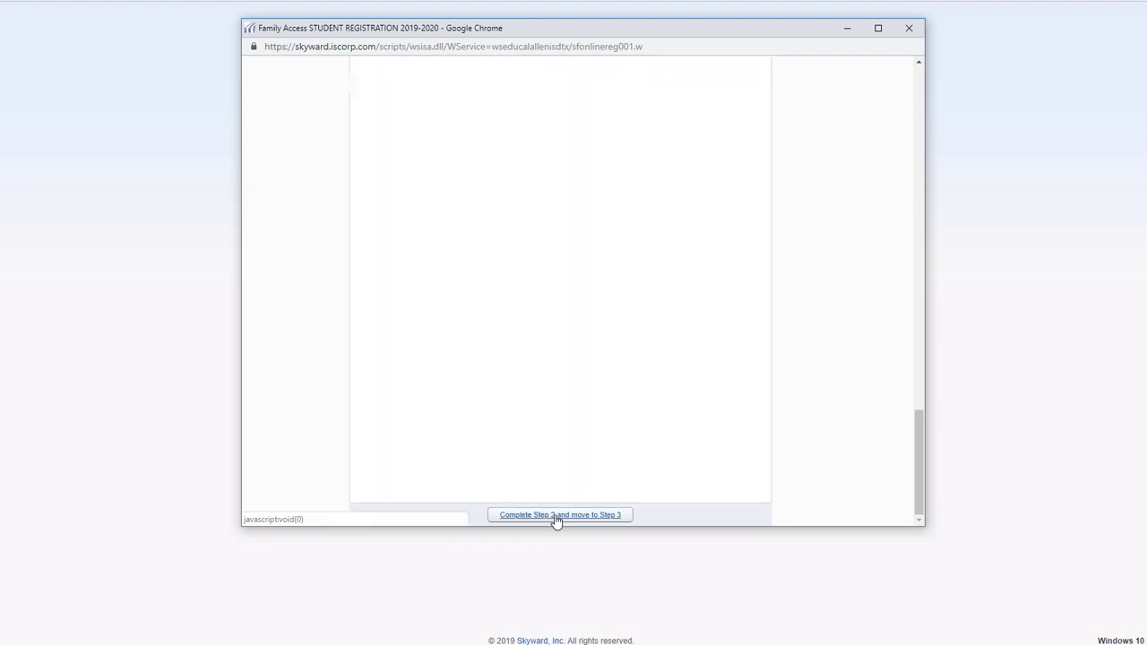
Step: Decline the optional Step 3 residency questionnaire and advance to the Migrant Survey
{"action": "left_click", "coordinate": [559, 514]}
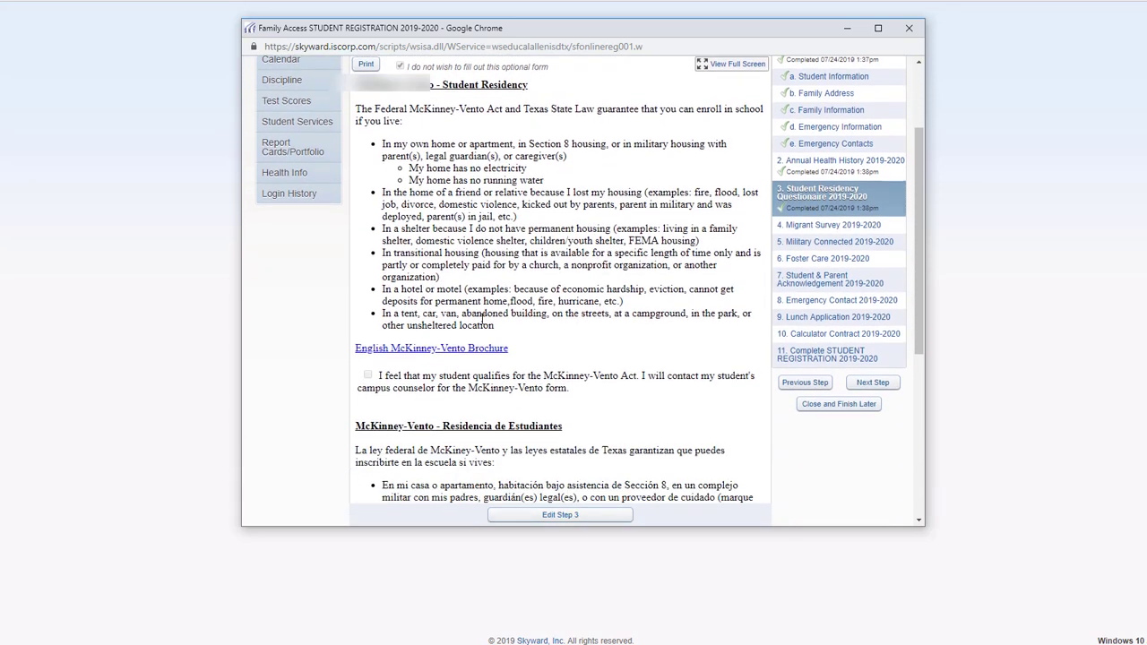
{"action": "scroll", "scroll_direction": "down", "scroll_amount": 3}
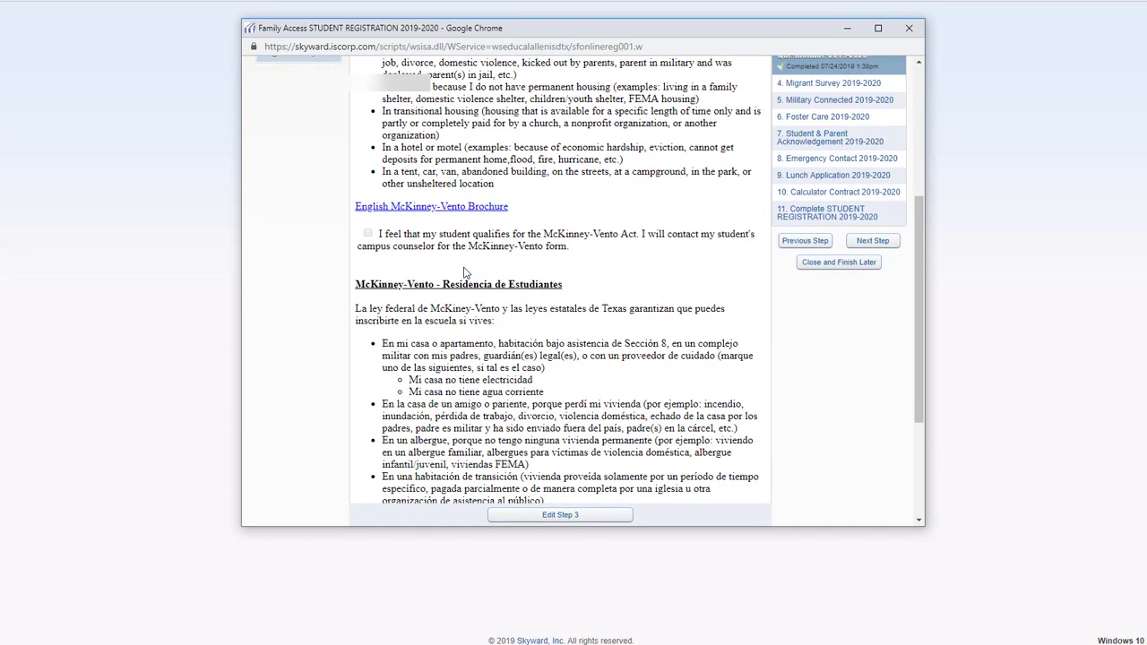
{"action": "left_click", "coordinate": [367, 233]}
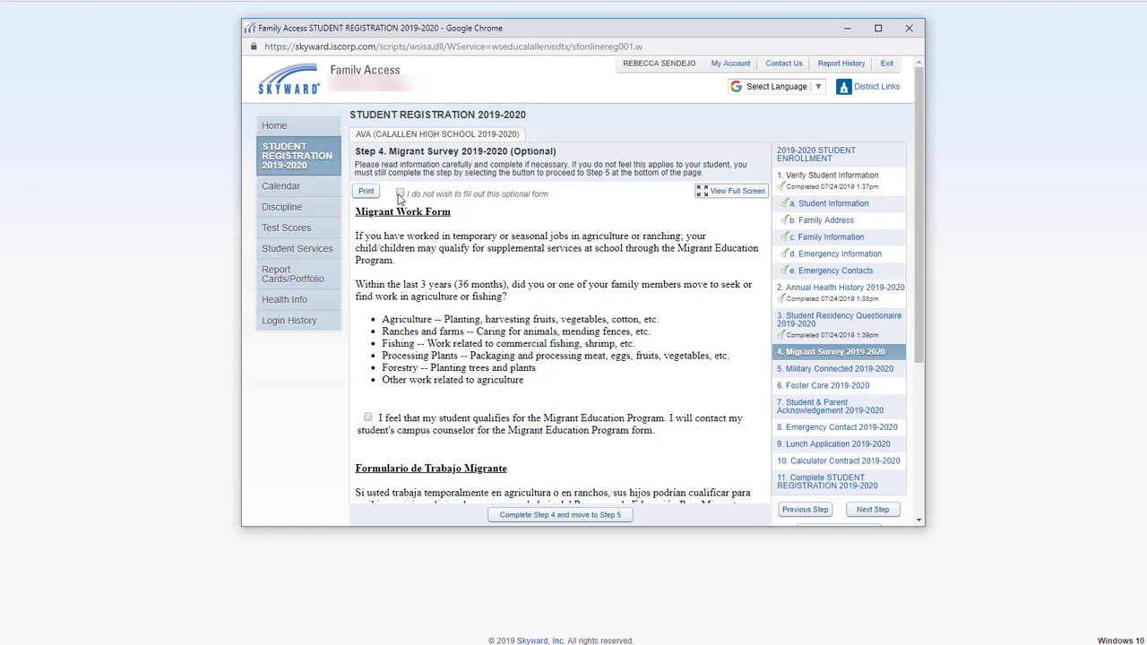
Step: Decline the optional Step 4 Migrant Survey and Step 5 Military Connected forms
{"action": "left_click", "coordinate": [401, 193]}
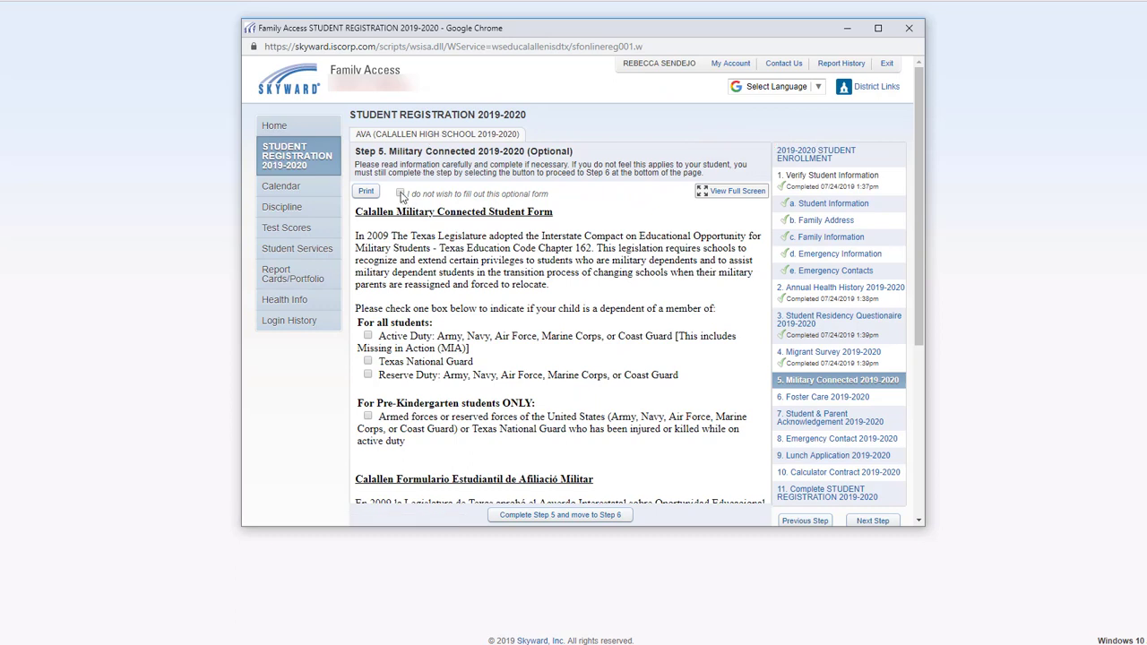
{"action": "left_click", "coordinate": [560, 515]}
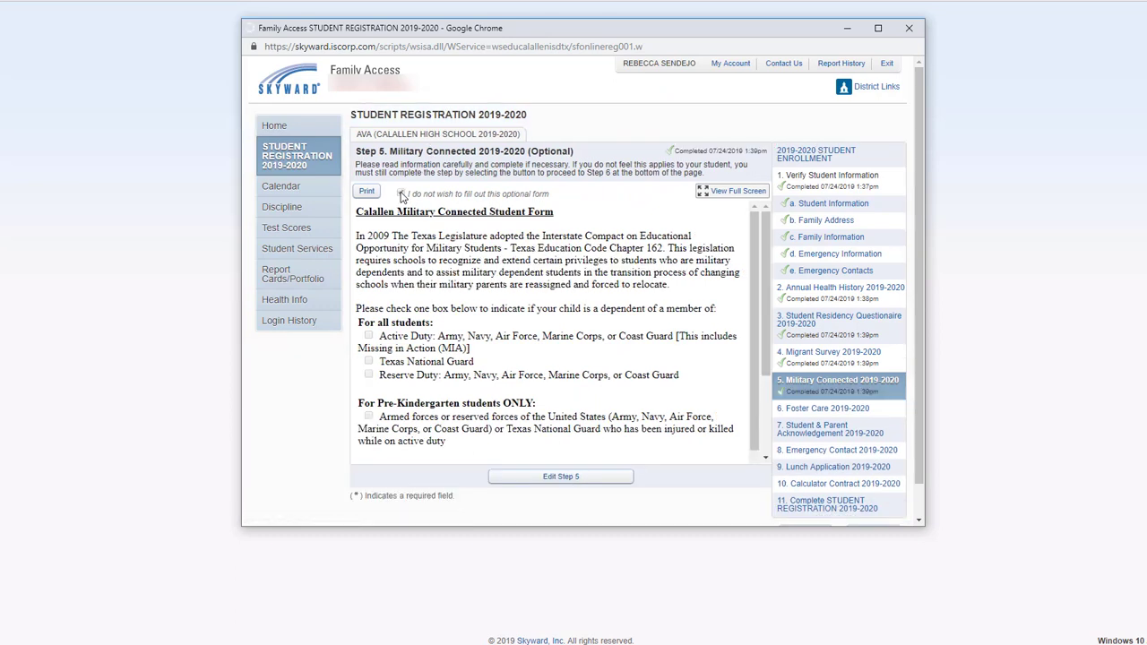
{"action": "left_click", "coordinate": [401, 194]}
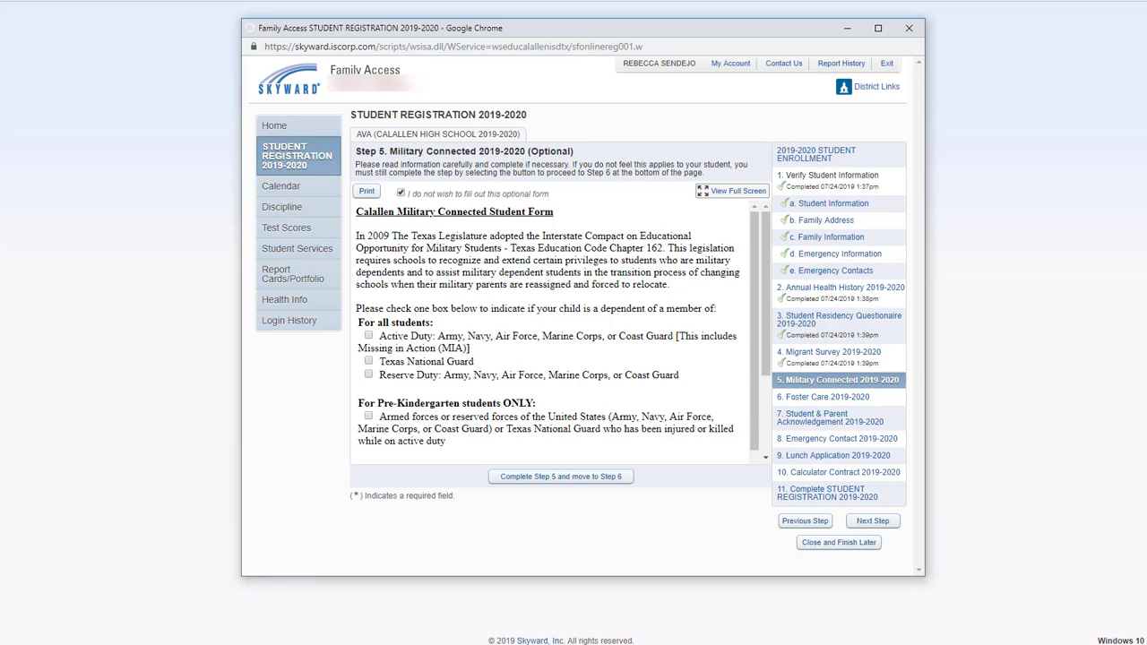
Step: Finish Step 5 and mark the Step 6 Foster Care form as declined
{"action": "left_click", "coordinate": [560, 476]}
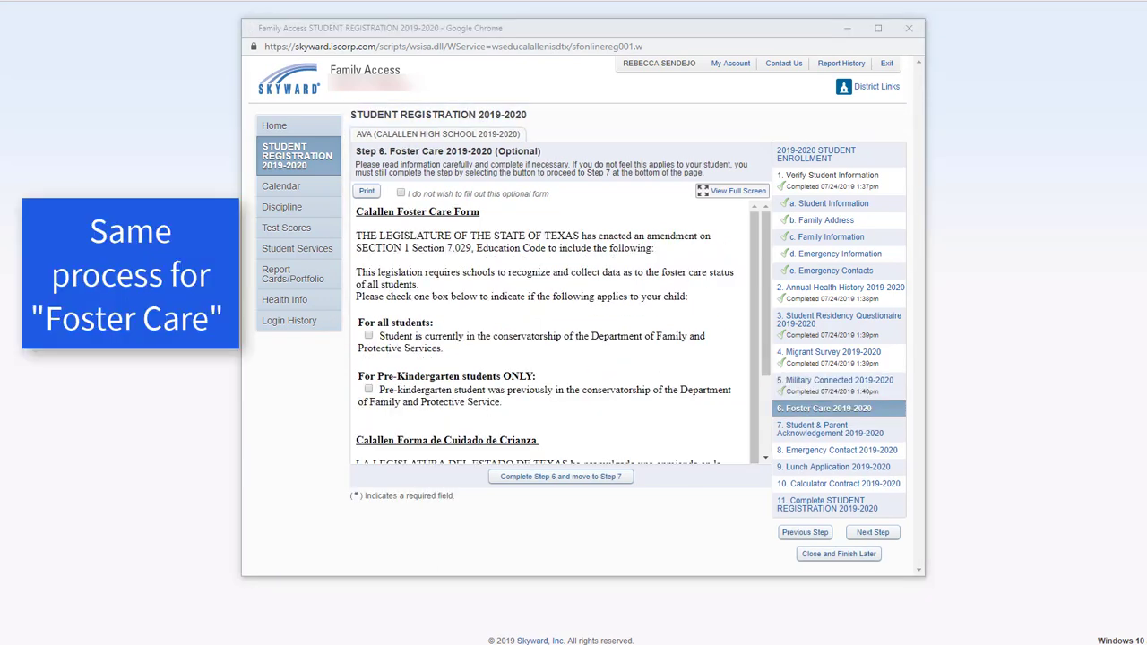
{"action": "mouse_move", "coordinate": [427, 222]}
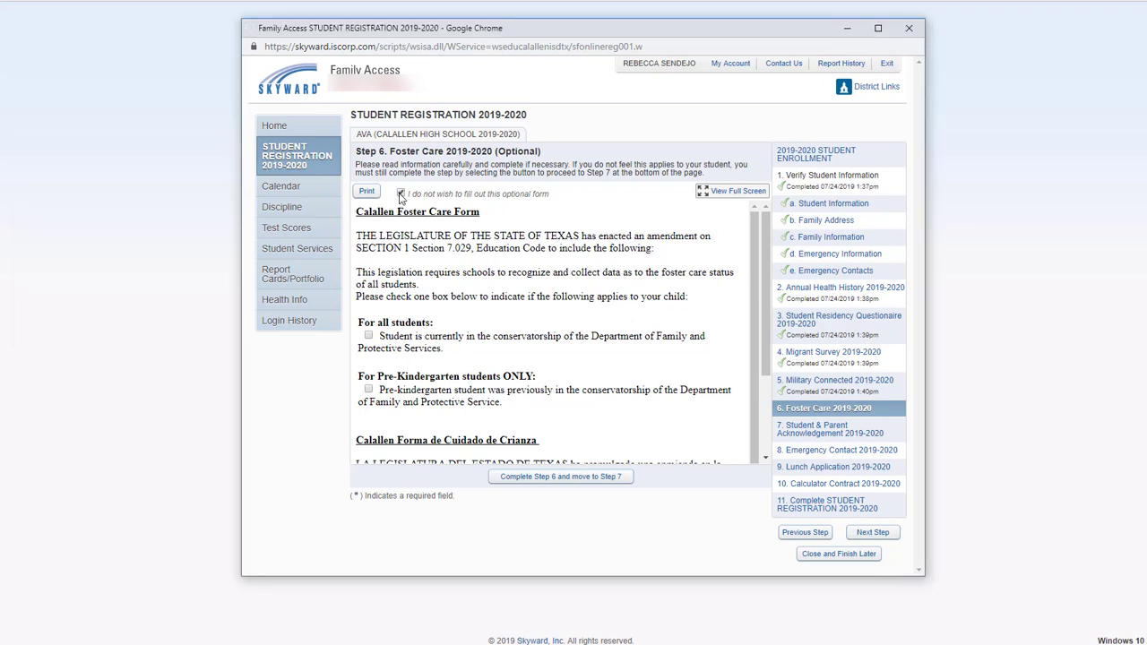
{"action": "left_click", "coordinate": [401, 194]}
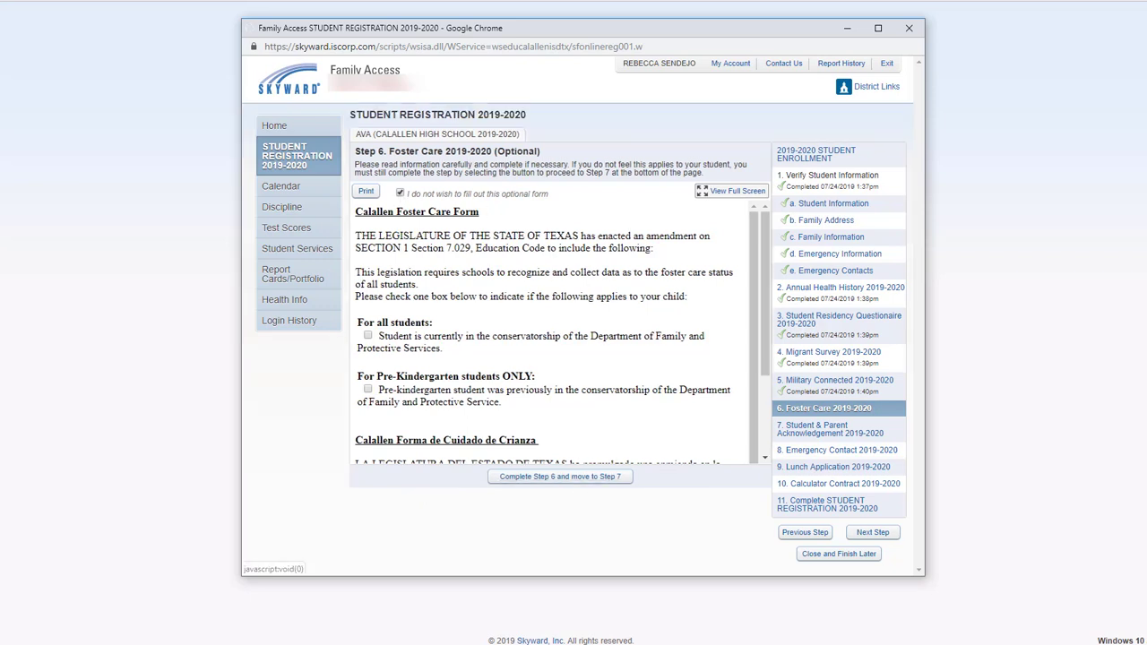
Step: Complete Foster Care, then give parent acceptance for the handbook and change-of-residence agreements
{"action": "left_click", "coordinate": [560, 475]}
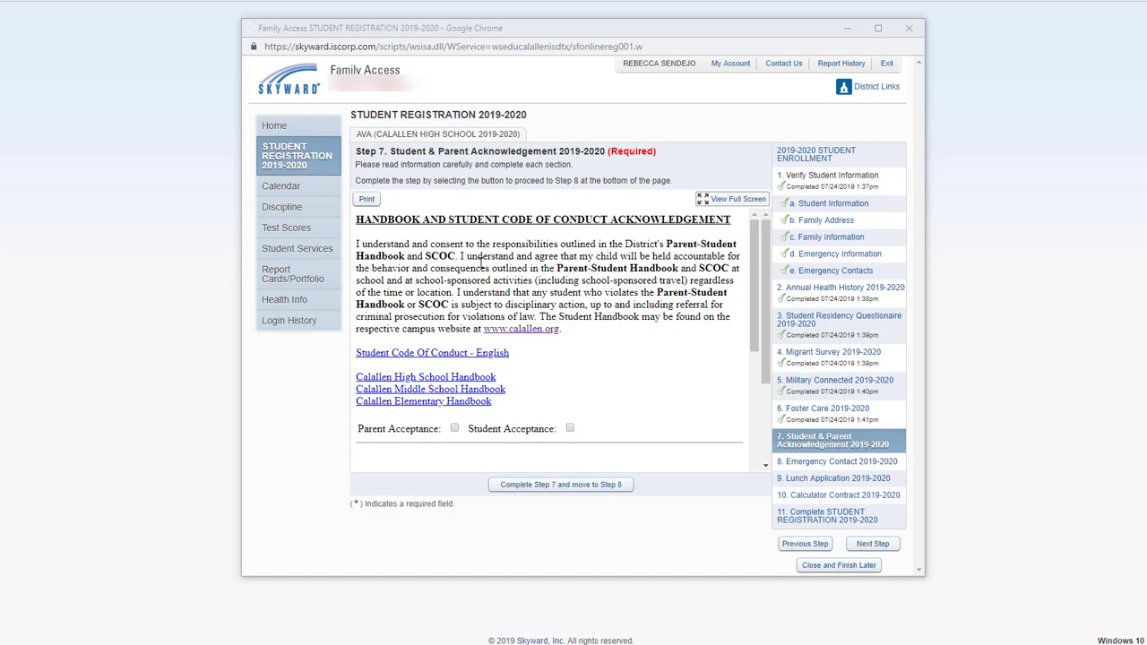
{"action": "mouse_move", "coordinate": [474, 232]}
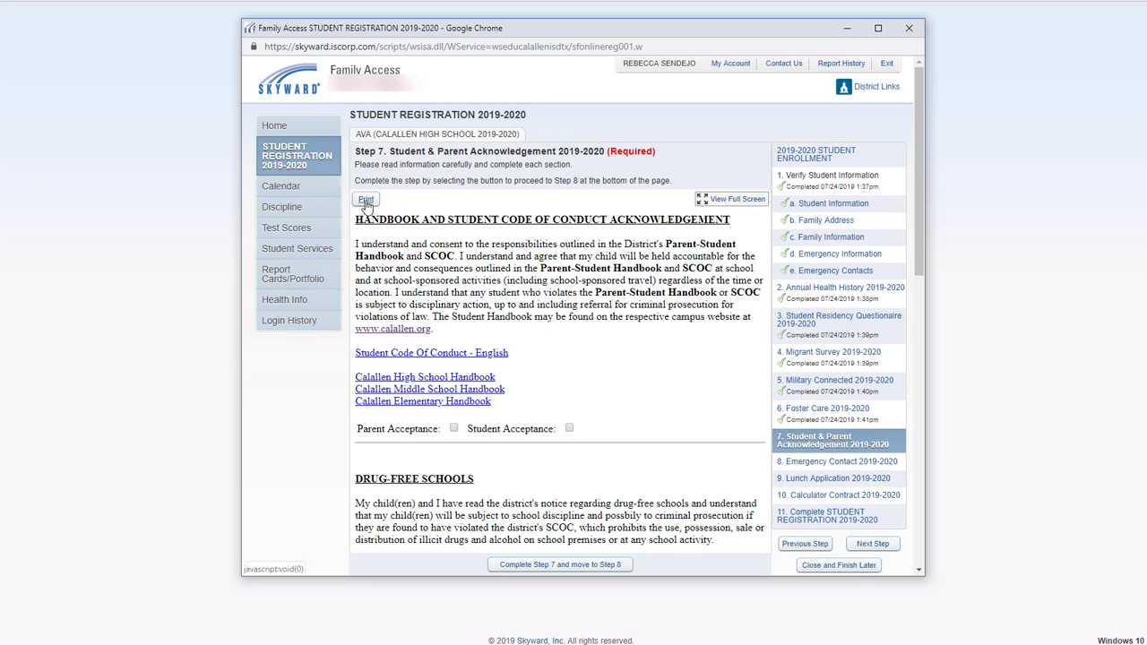
{"action": "scroll", "scroll_direction": "down", "scroll_amount": 3}
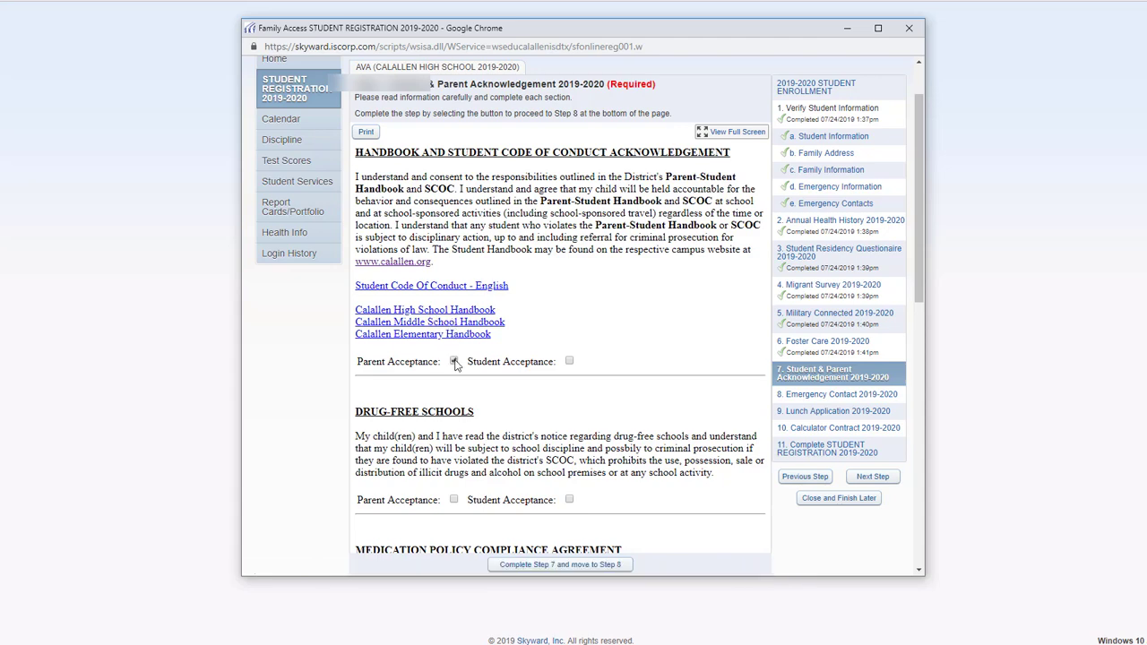
{"action": "left_click", "coordinate": [453, 361]}
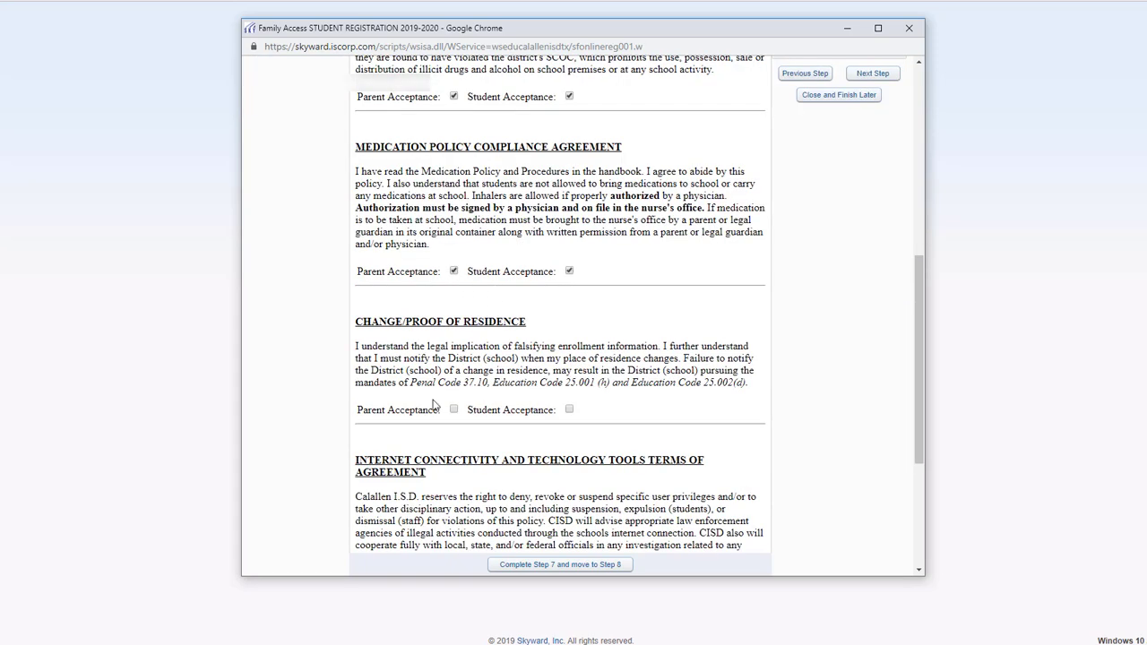
{"action": "left_click", "coordinate": [454, 409]}
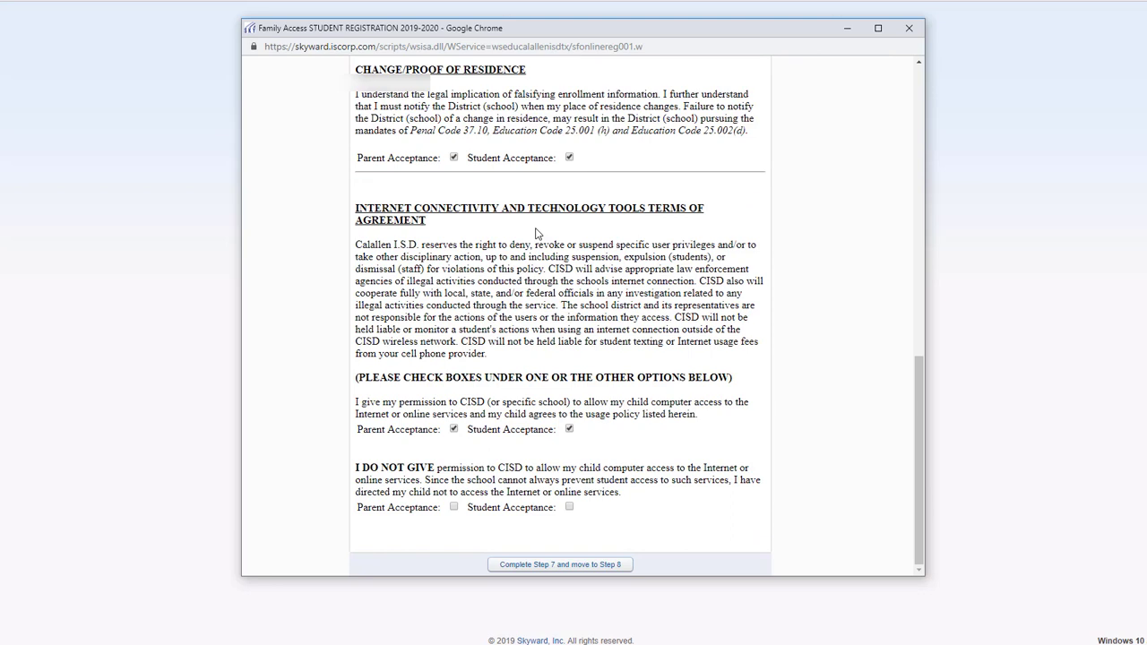
{"action": "mouse_move", "coordinate": [469, 408]}
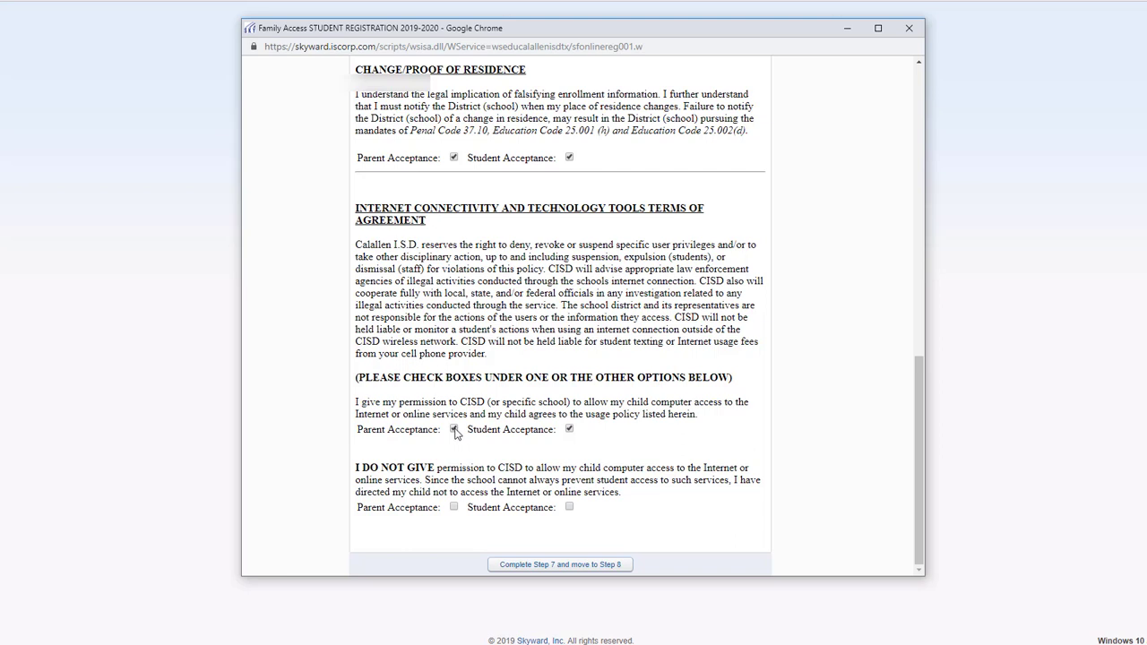
{"action": "left_click", "coordinate": [454, 429]}
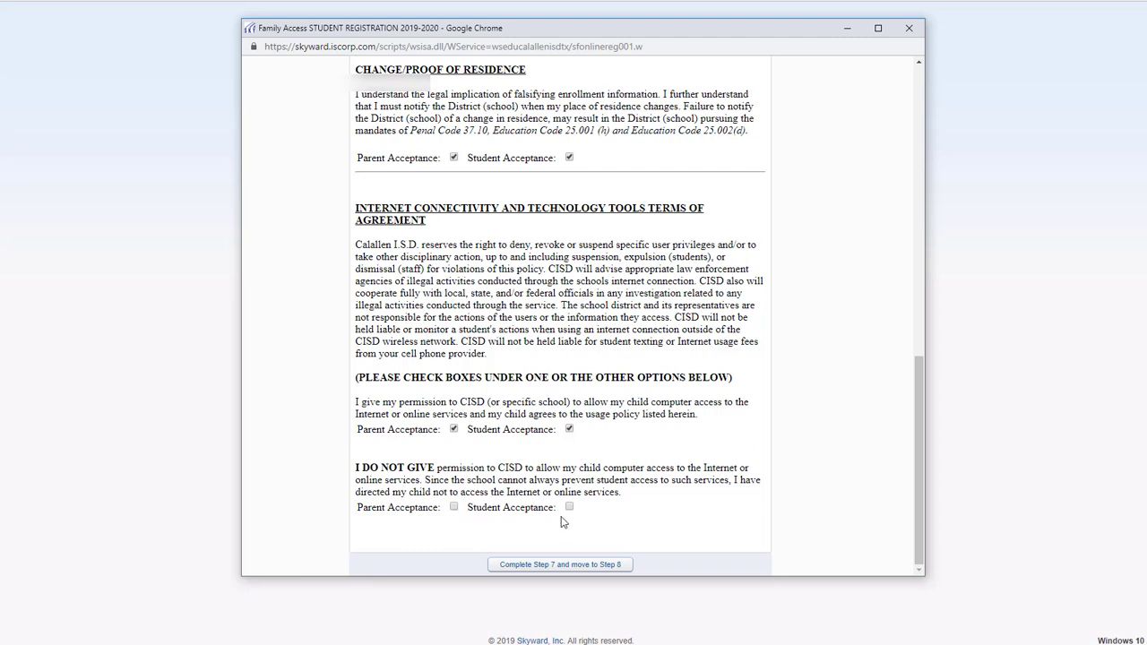
{"action": "mouse_move", "coordinate": [536, 451]}
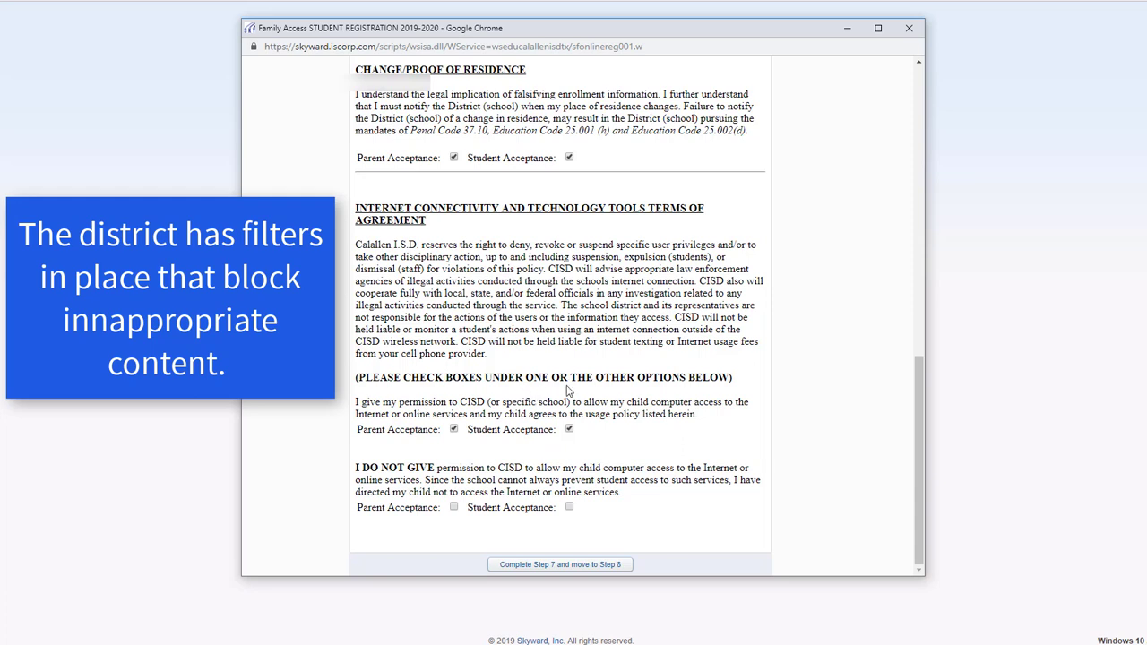
{"action": "mouse_move", "coordinate": [583, 432]}
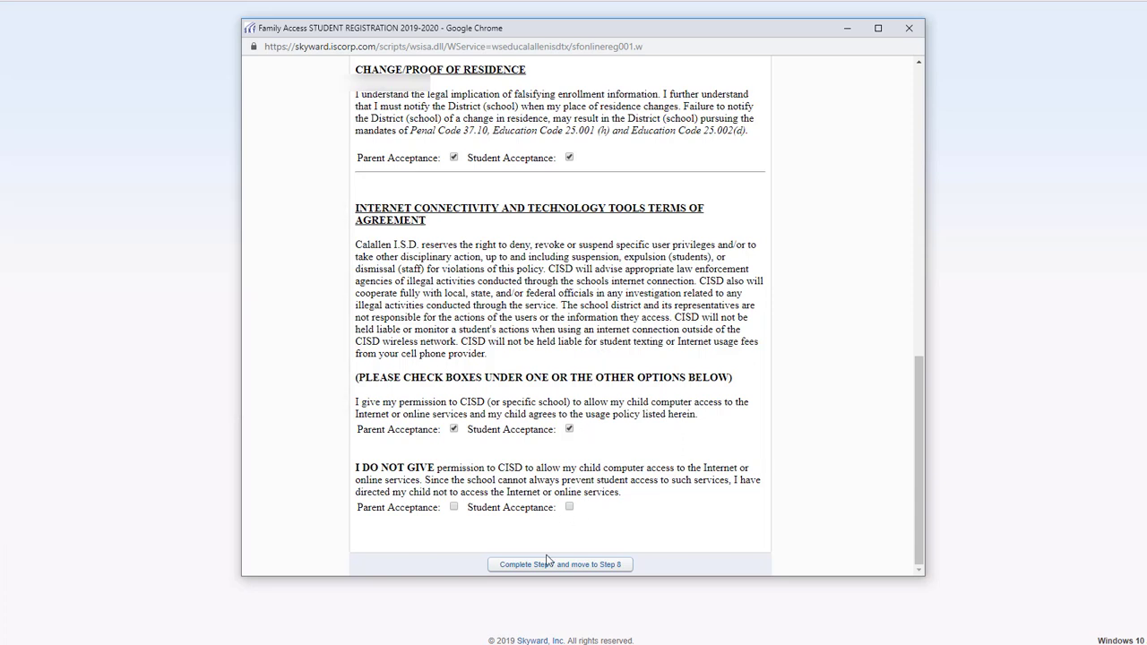
Step: Finish the Step 7 acknowledgements and advance to the Step 8 Emergency Contact form
{"action": "left_click", "coordinate": [560, 565]}
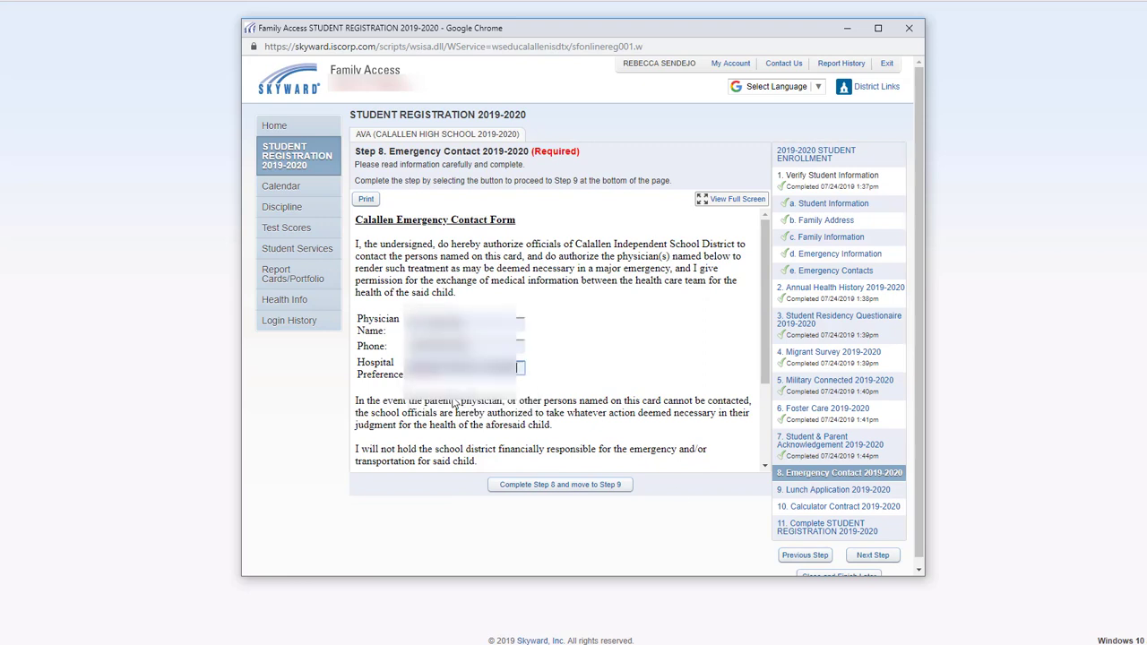
Step: Complete Step 8 Emergency Contact and tick the Step 9 lunch program 'I certify' box
{"action": "left_click", "coordinate": [559, 484]}
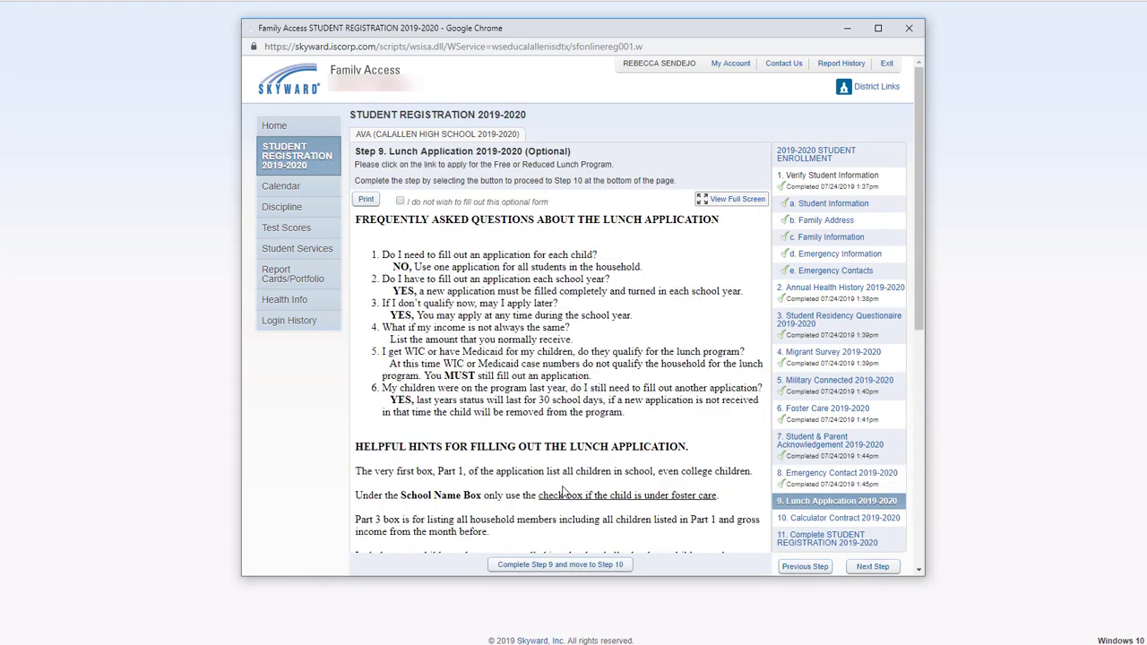
{"action": "mouse_move", "coordinate": [553, 421]}
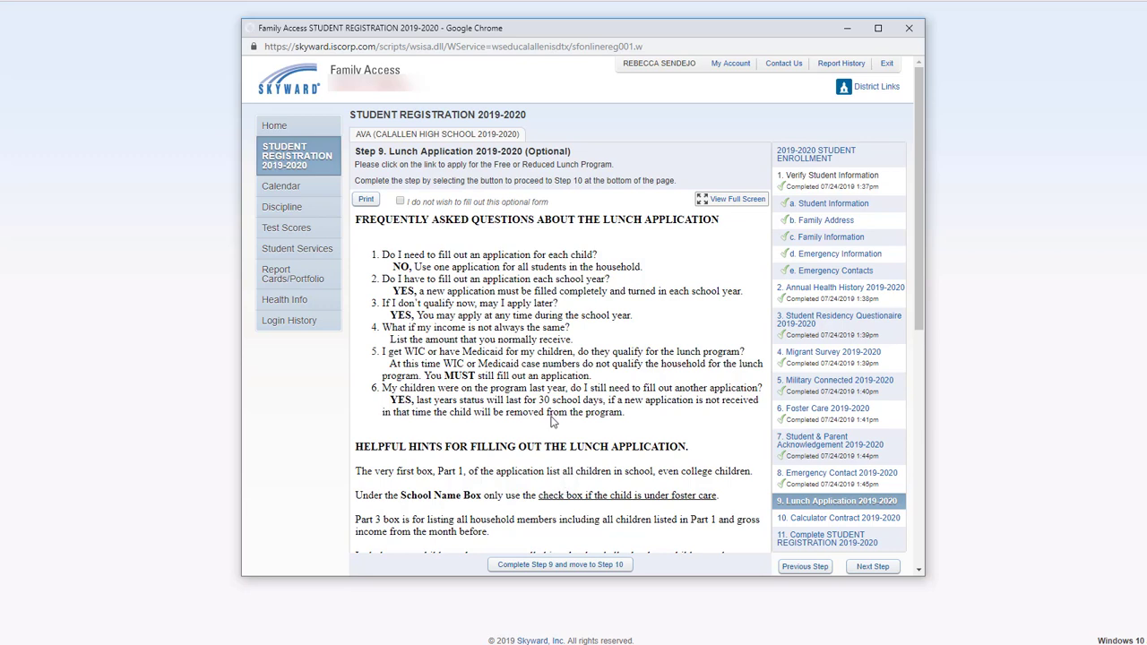
{"action": "mouse_move", "coordinate": [553, 419]}
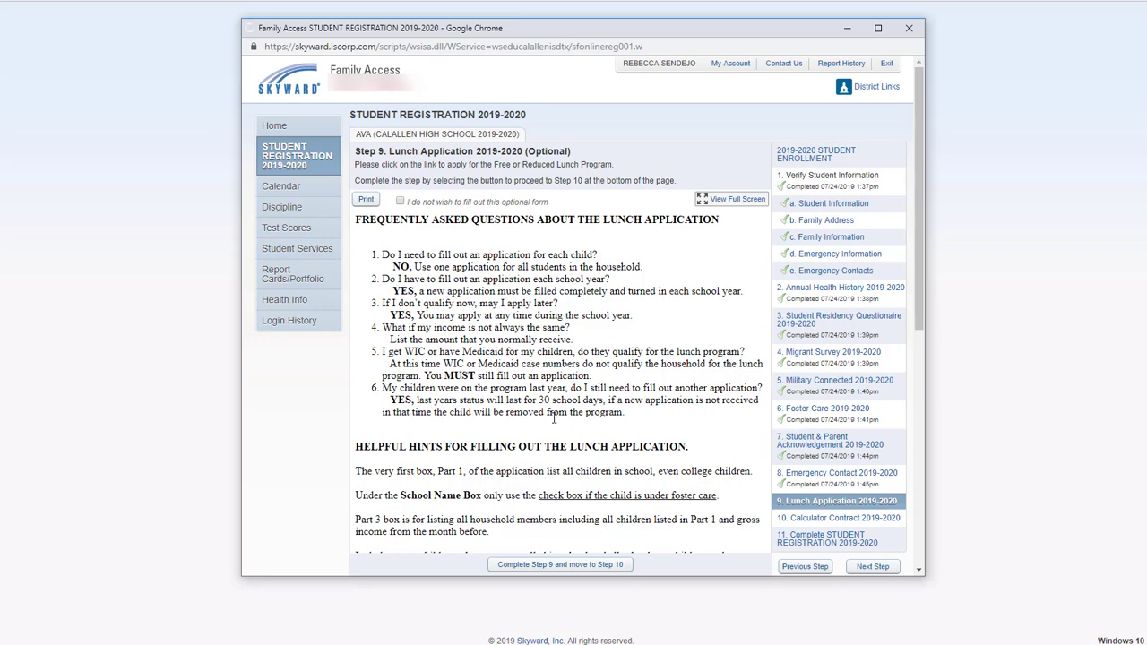
{"action": "scroll", "scroll_direction": "down", "scroll_amount": 3}
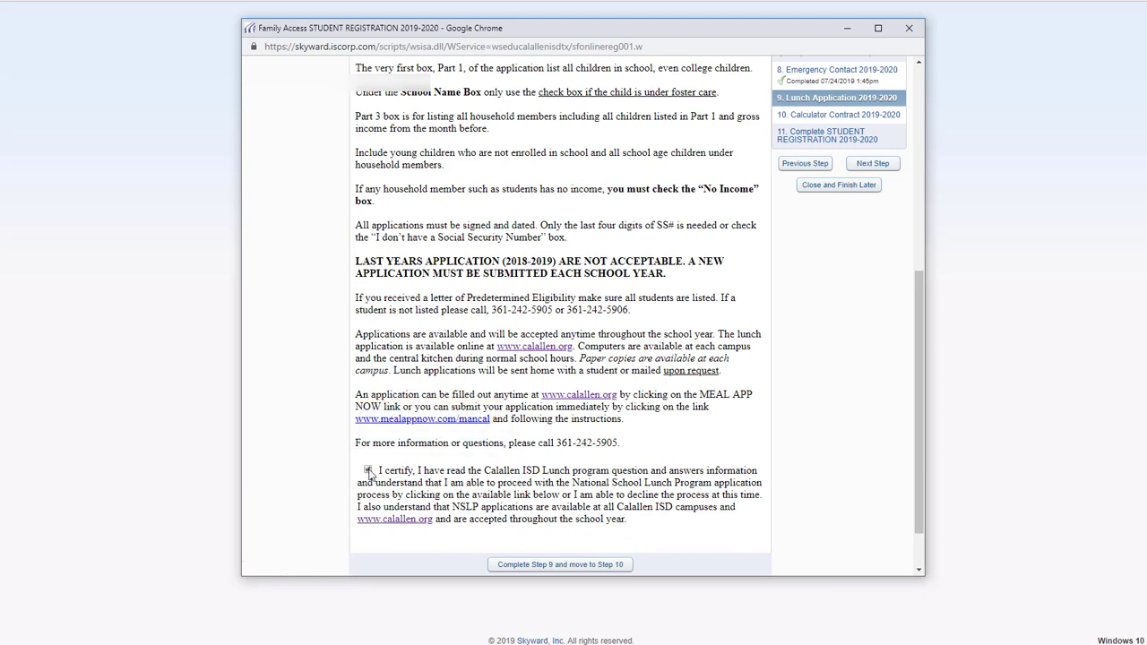
{"action": "left_click", "coordinate": [367, 470]}
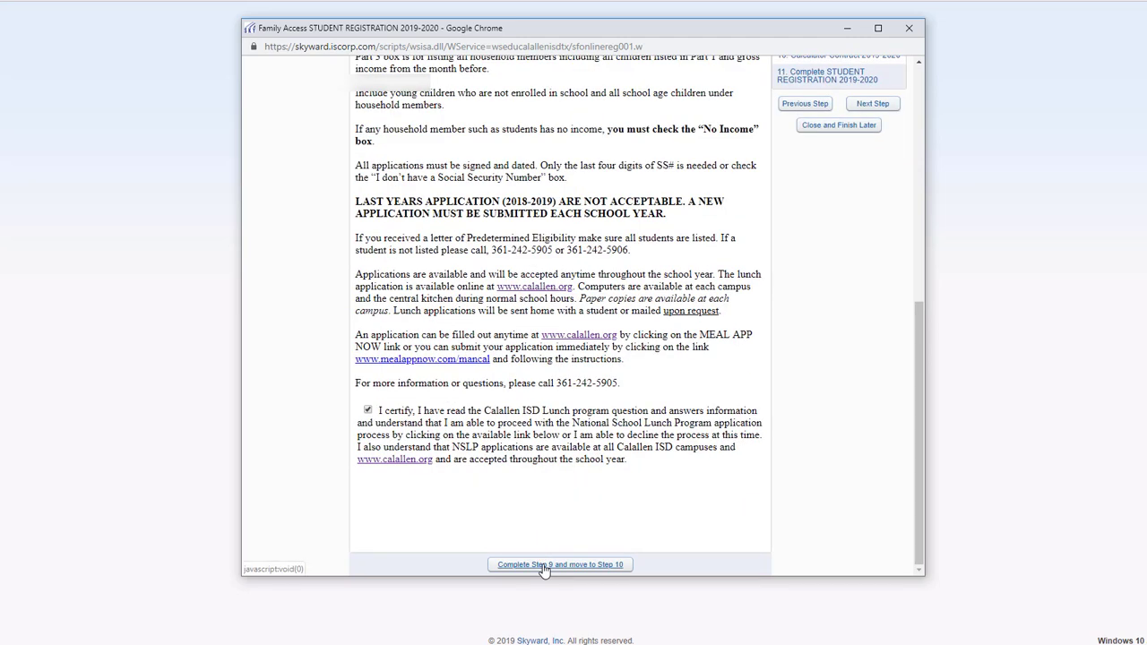
Step: Complete Step 9 Lunch Application and tick the Step 10 Student Acceptance checkbox
{"action": "left_click", "coordinate": [560, 564]}
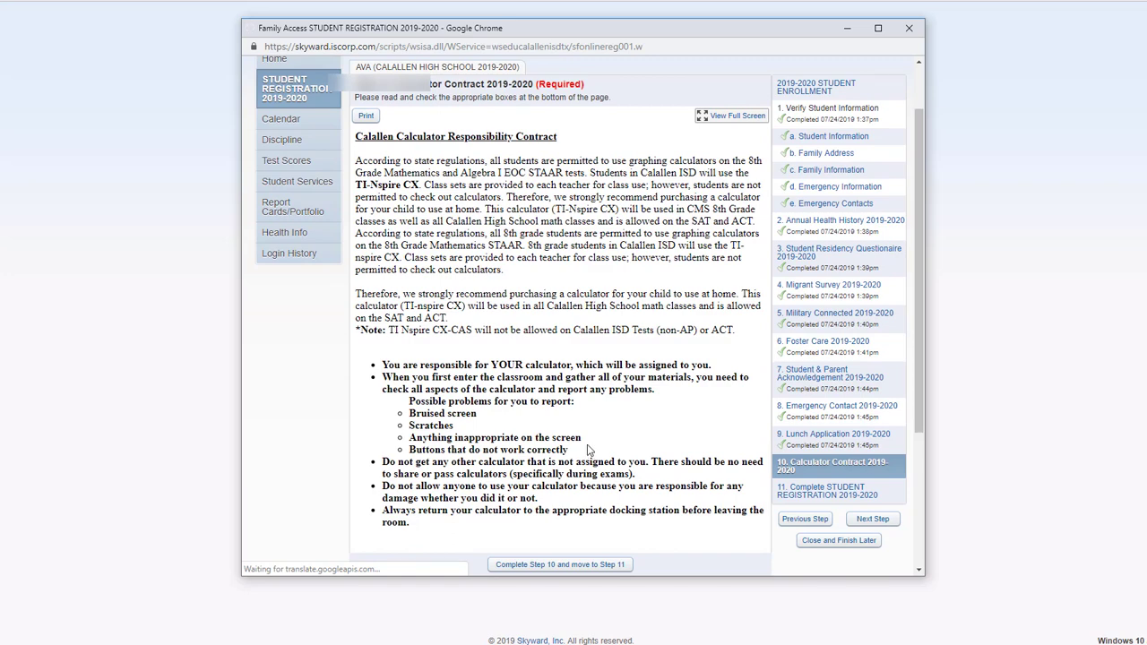
{"action": "scroll", "scroll_direction": "down", "scroll_amount": 3}
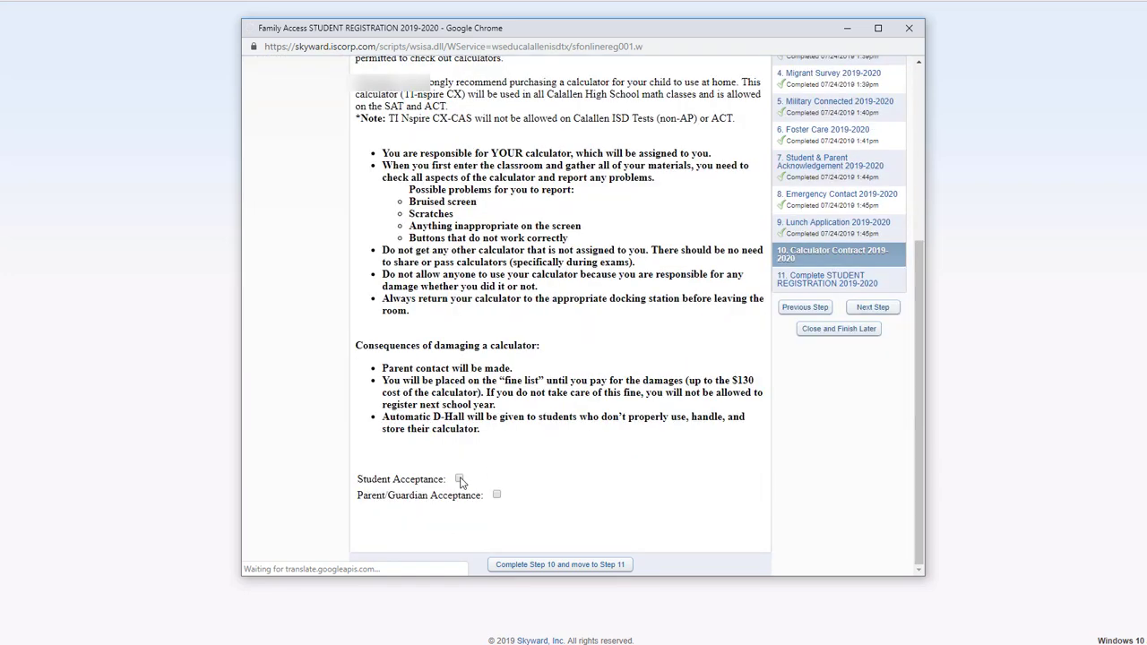
{"action": "left_click", "coordinate": [458, 479]}
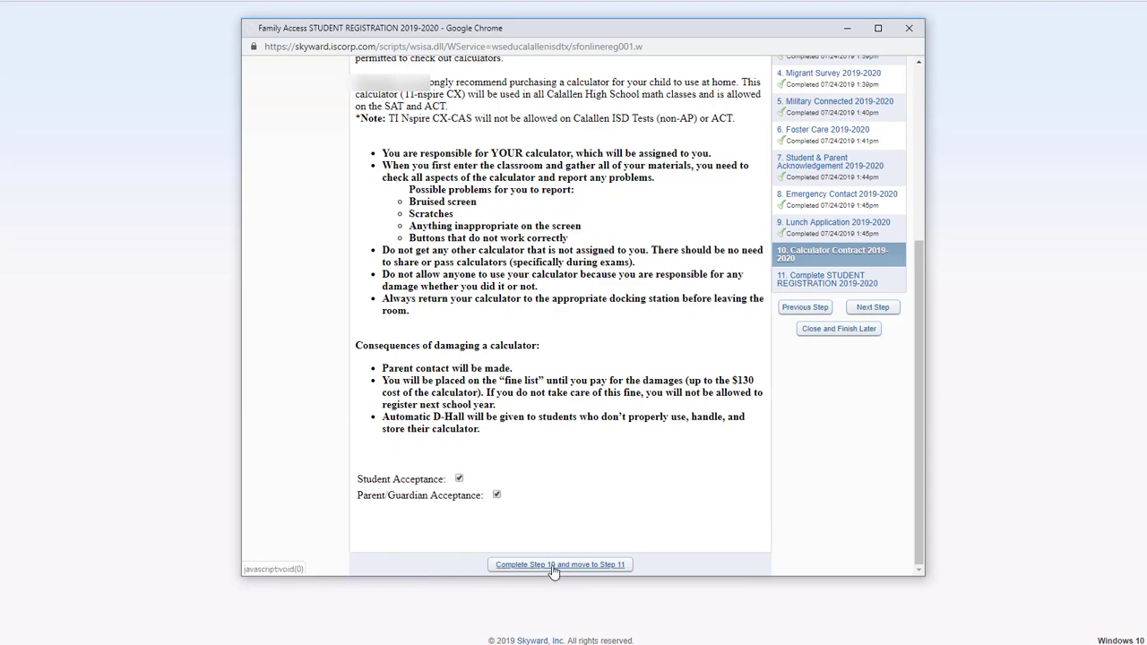
Step: Complete Step 10 Calculator Contract to reach the Step 11 review
{"action": "left_click", "coordinate": [559, 565]}
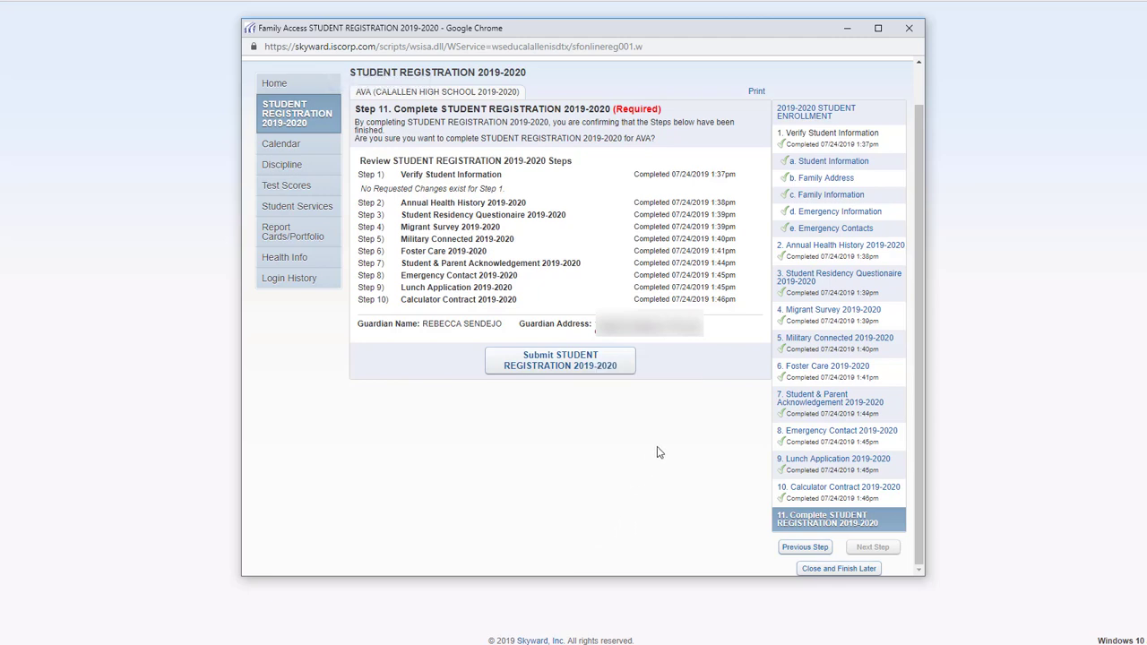
{"action": "mouse_move", "coordinate": [566, 399]}
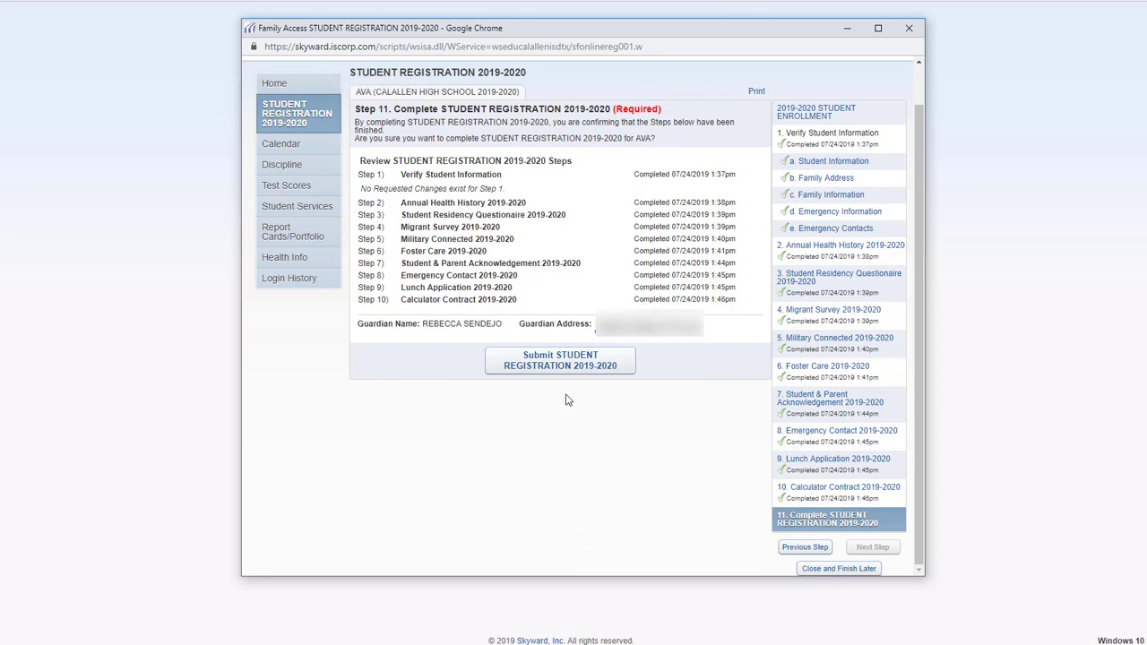
{"action": "mouse_move", "coordinate": [559, 359]}
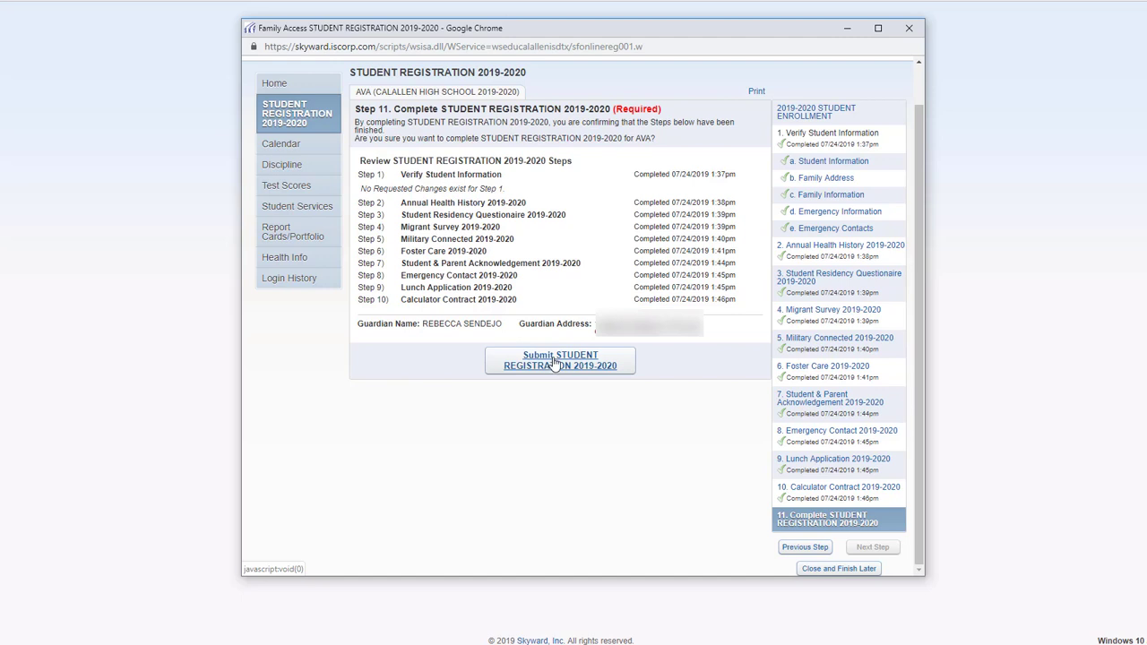
Step: Submit the 'STUDENT REGISTRATION 2019-2020' form to the district
{"action": "left_click", "coordinate": [560, 359]}
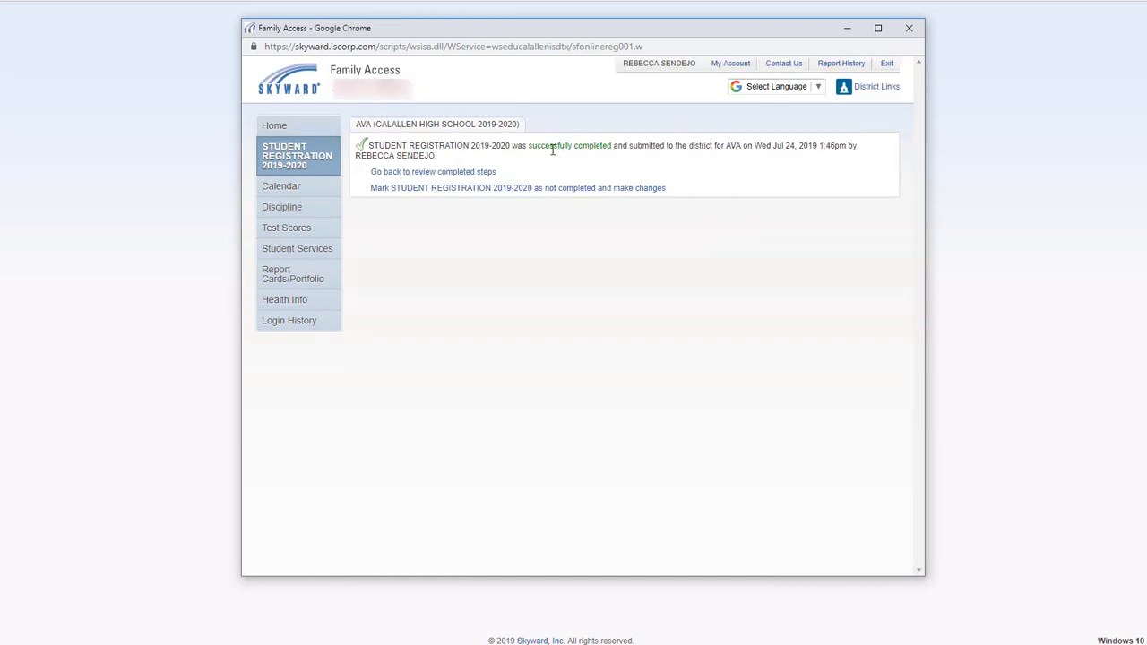
{"action": "mouse_move", "coordinate": [600, 150]}
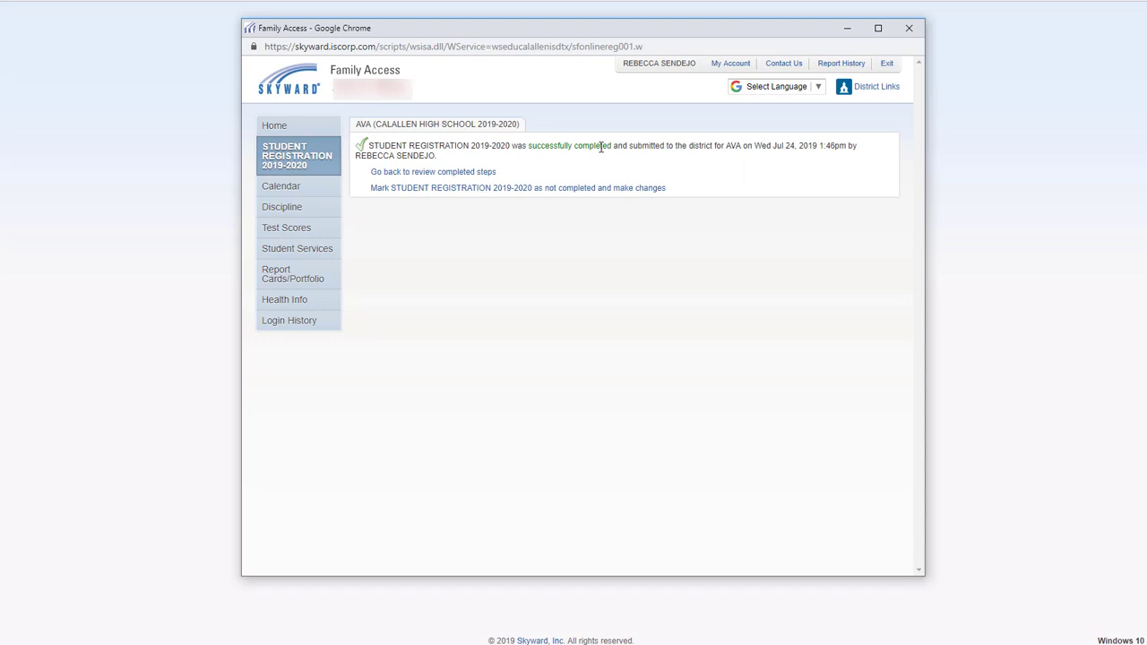
{"action": "mouse_move", "coordinate": [465, 198]}
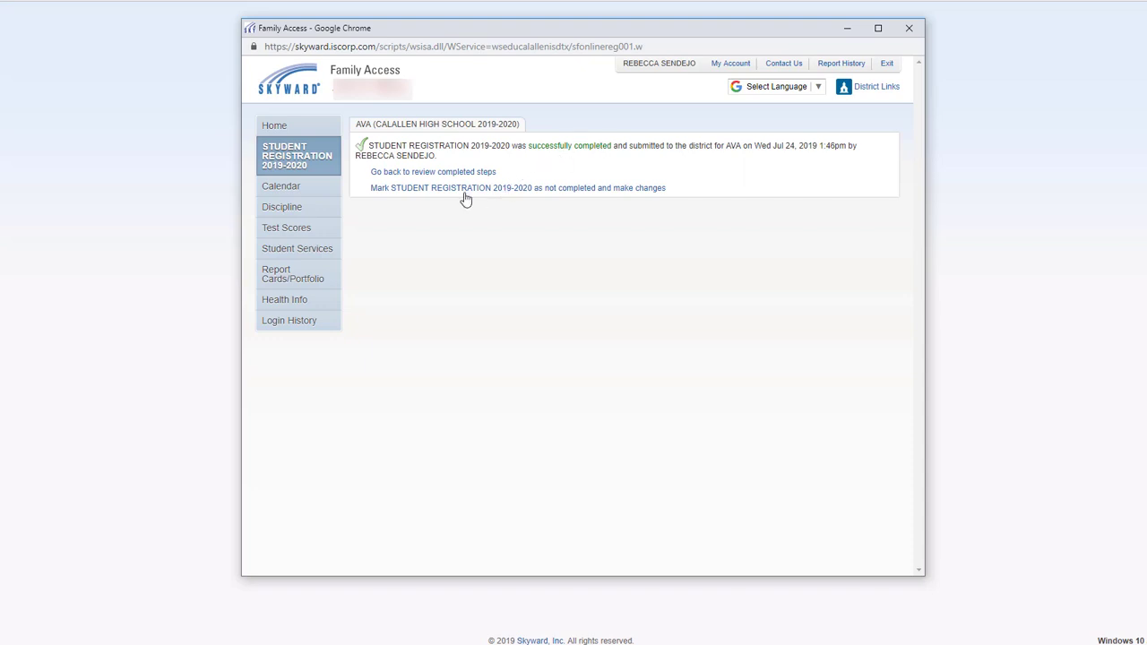
{"action": "mouse_move", "coordinate": [538, 193]}
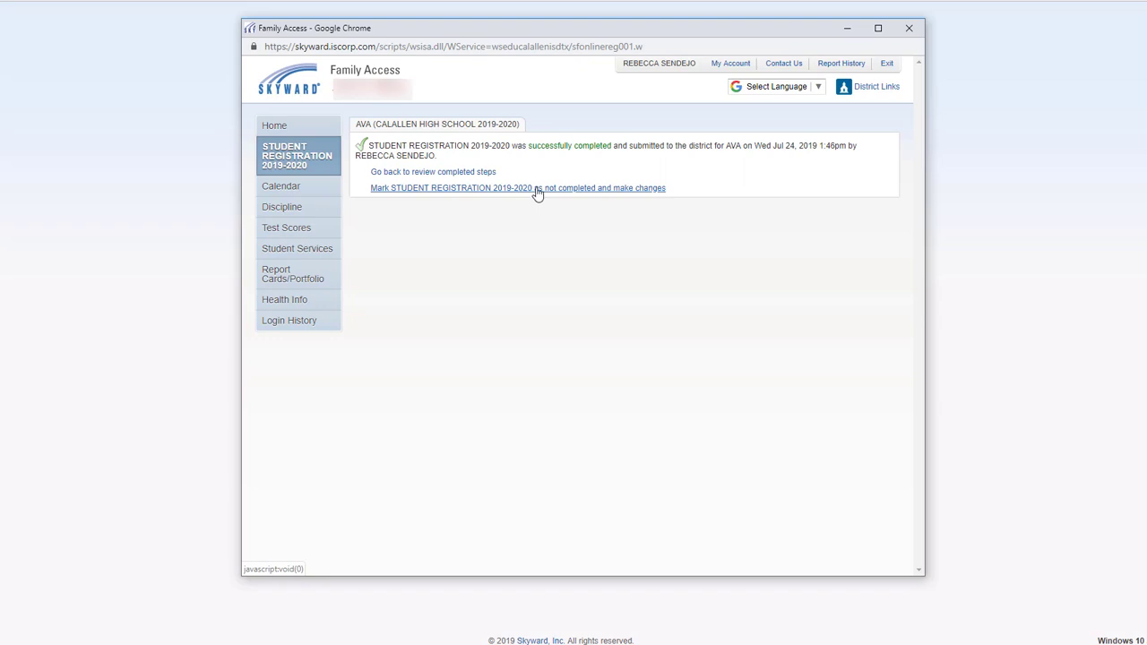
{"action": "mouse_move", "coordinate": [535, 194]}
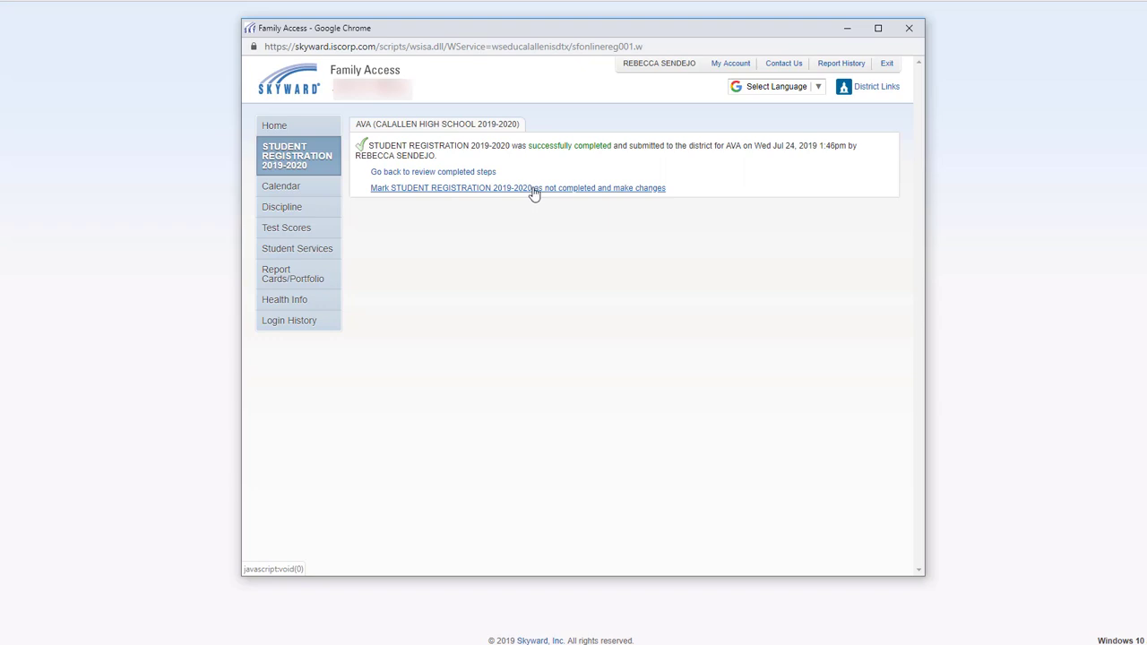